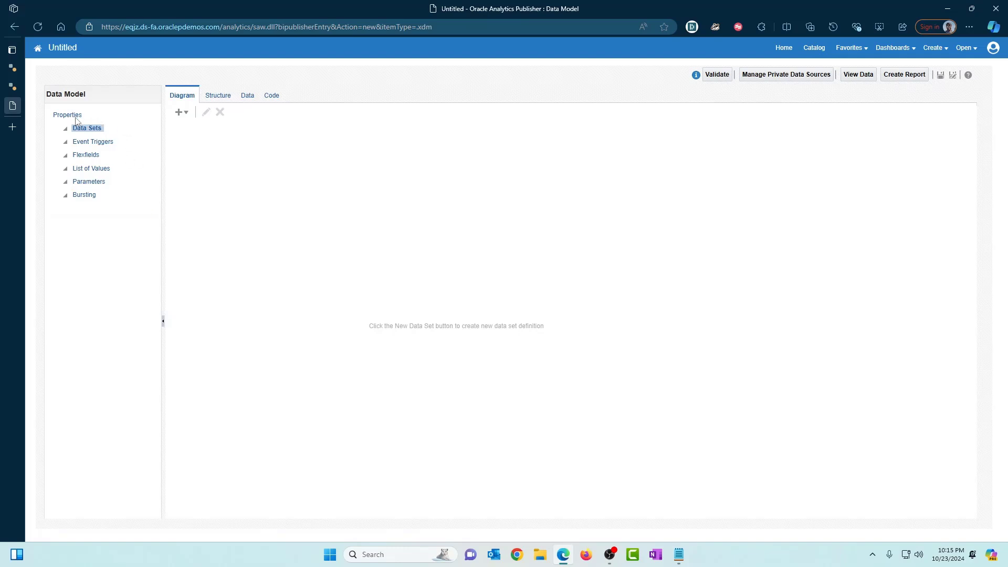
- Review the saved ap_invoices_all query with its :p_trx_to_date filter in Notepad and copy it
left_click(67, 115)
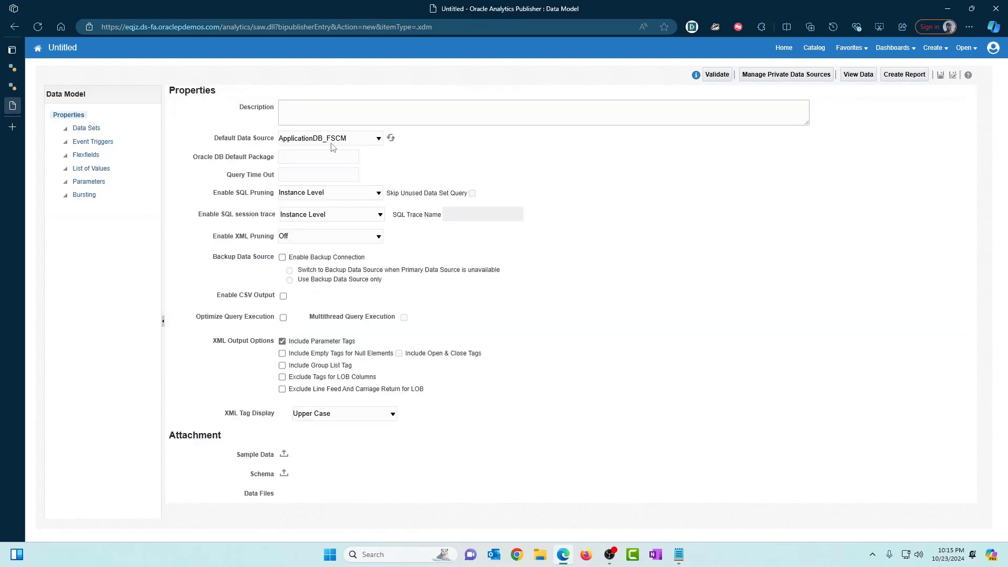
left_click(87, 127)
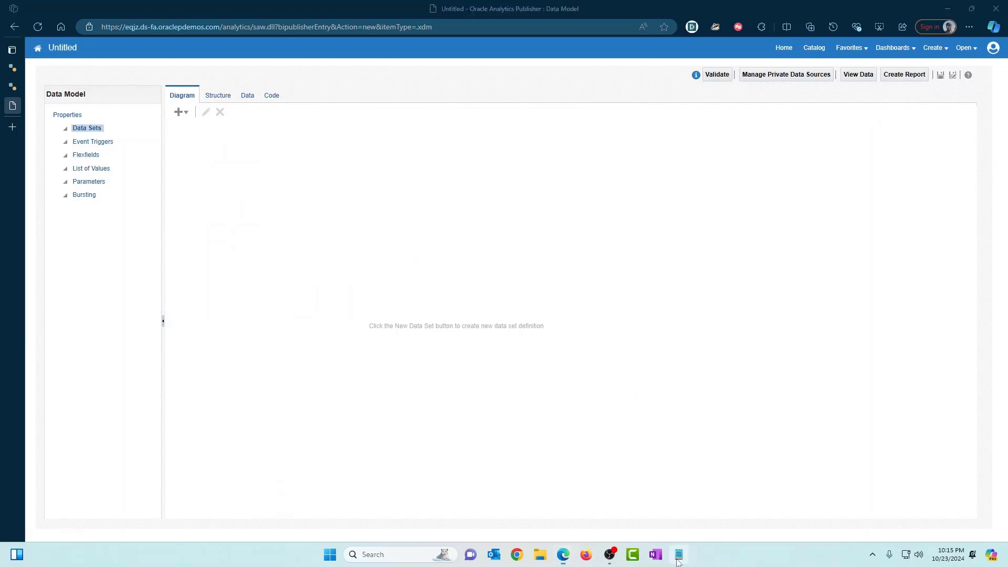
left_click(677, 554)
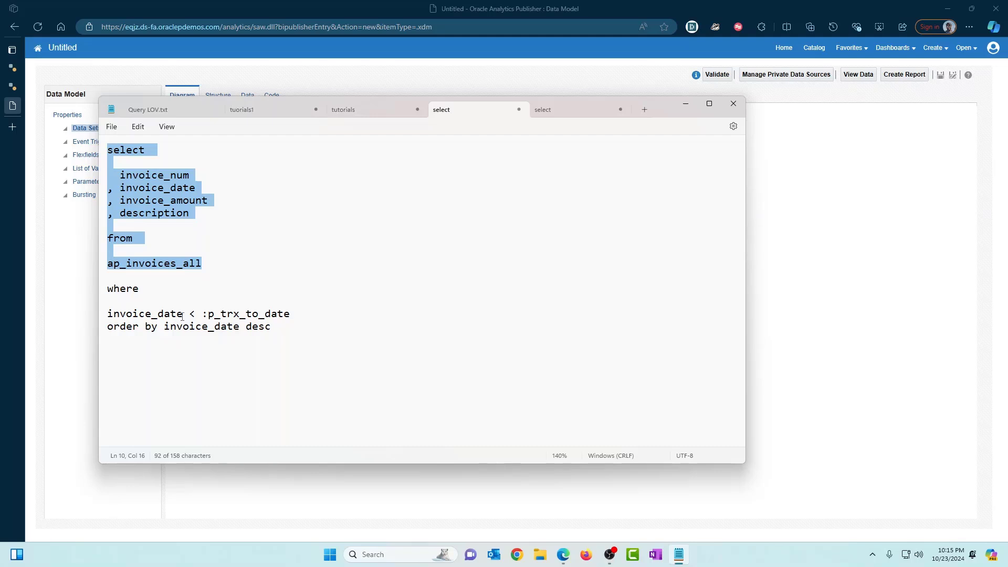
double_click(139, 314)
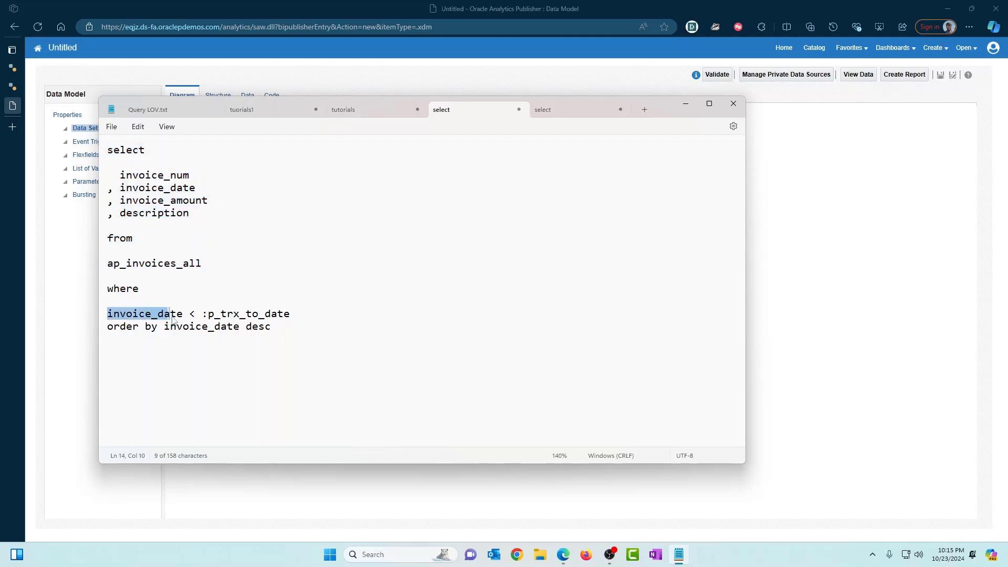
left_click(240, 314)
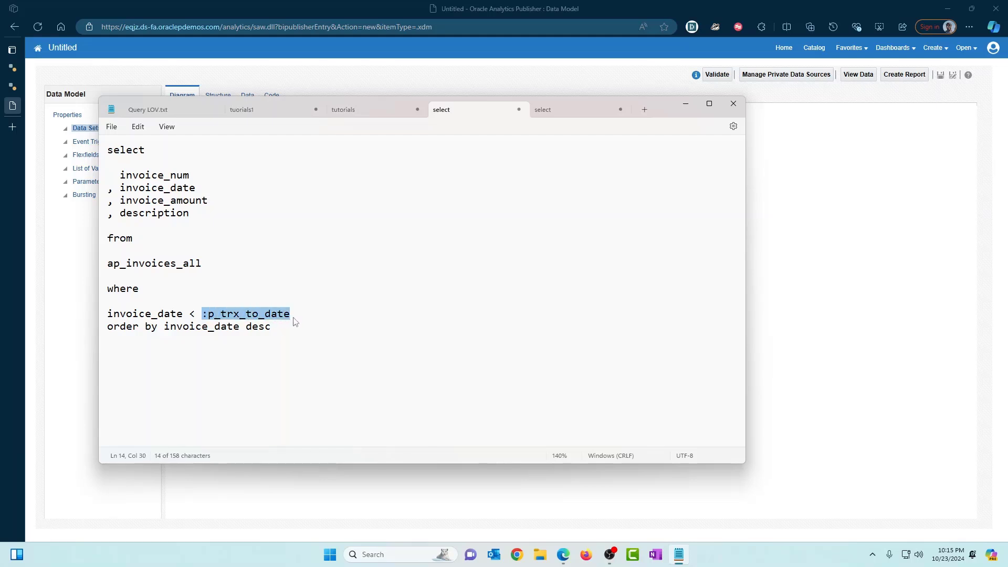
mouse_move(301, 316)
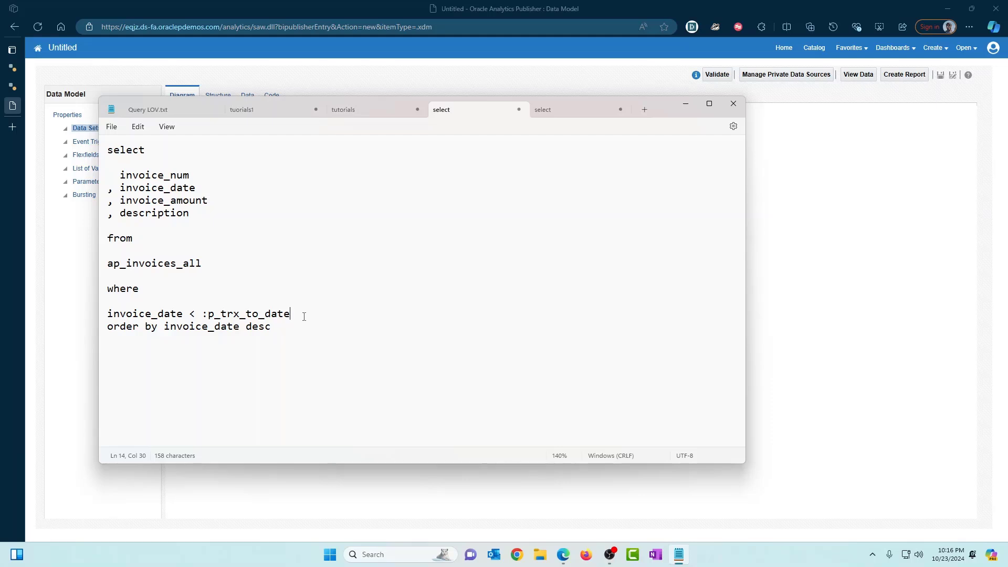
key("ctrl+a")
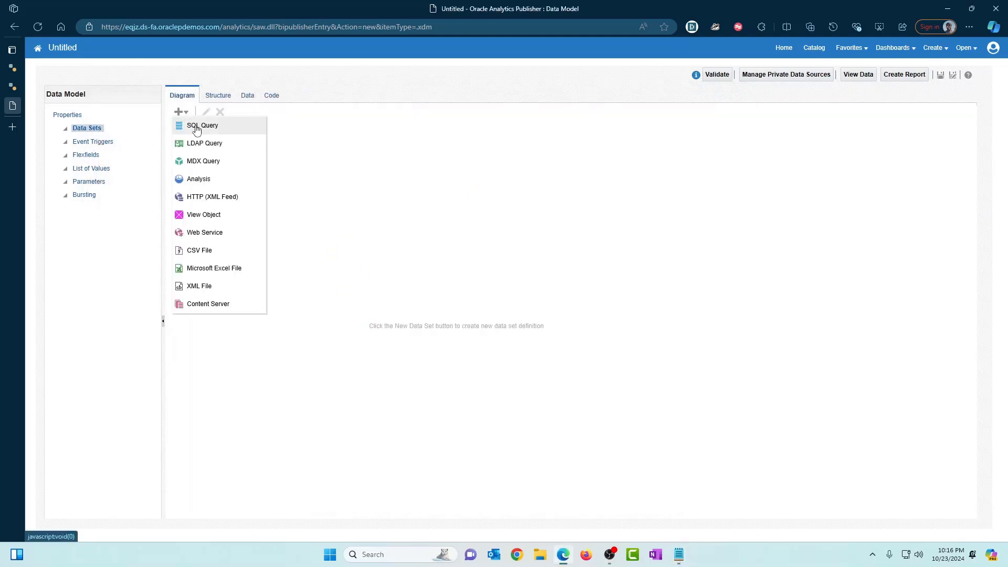
- Create the trxs SQL data set from the pasted query and add p_trx_to_date as a parameter
left_click(202, 125)
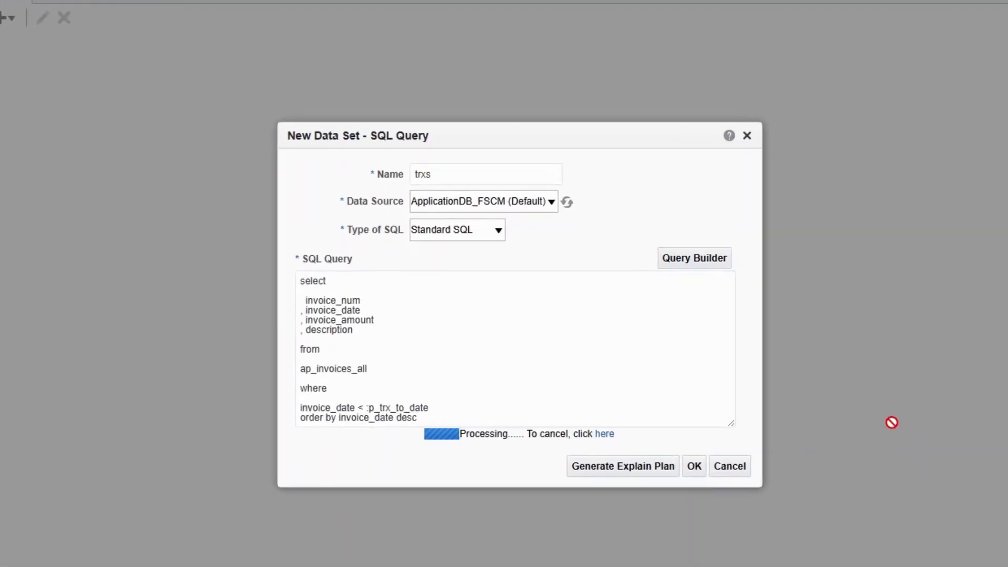
left_click(693, 465)
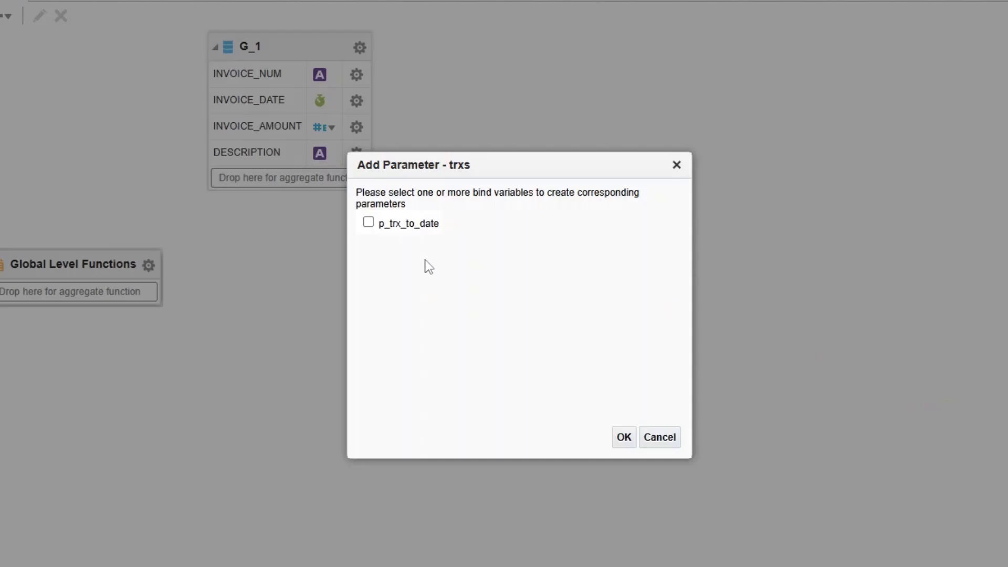
mouse_move(380, 236)
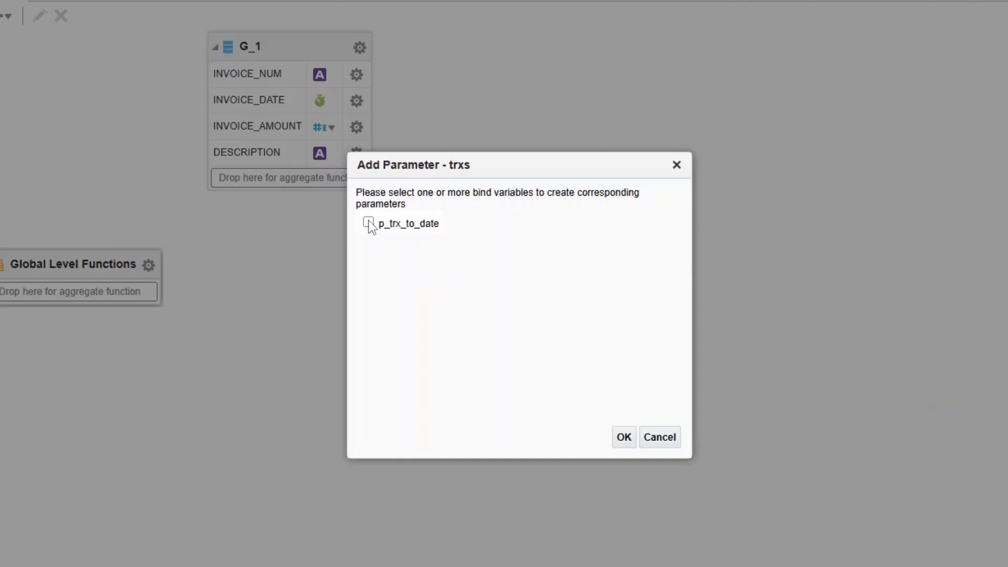
left_click(368, 222)
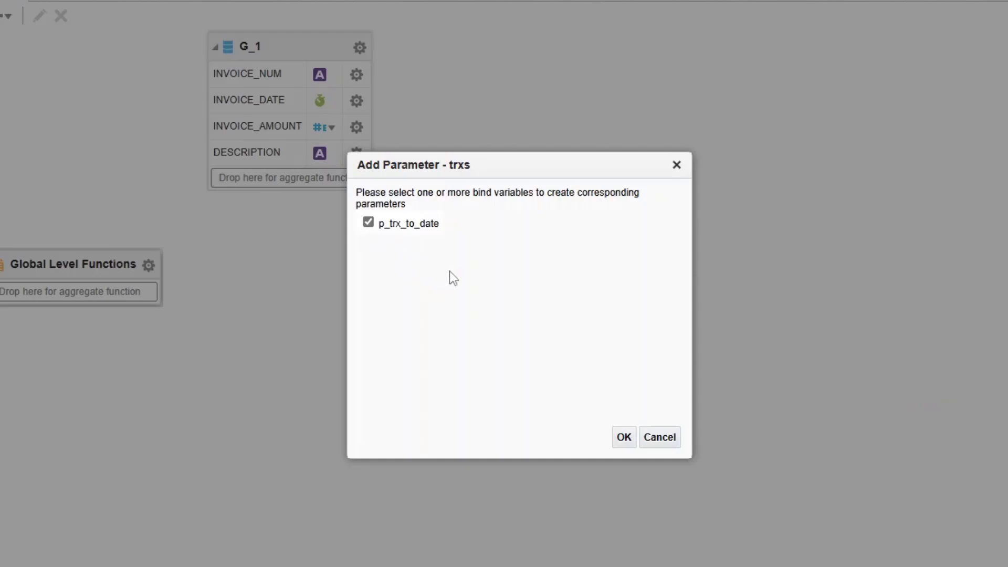
mouse_move(608, 443)
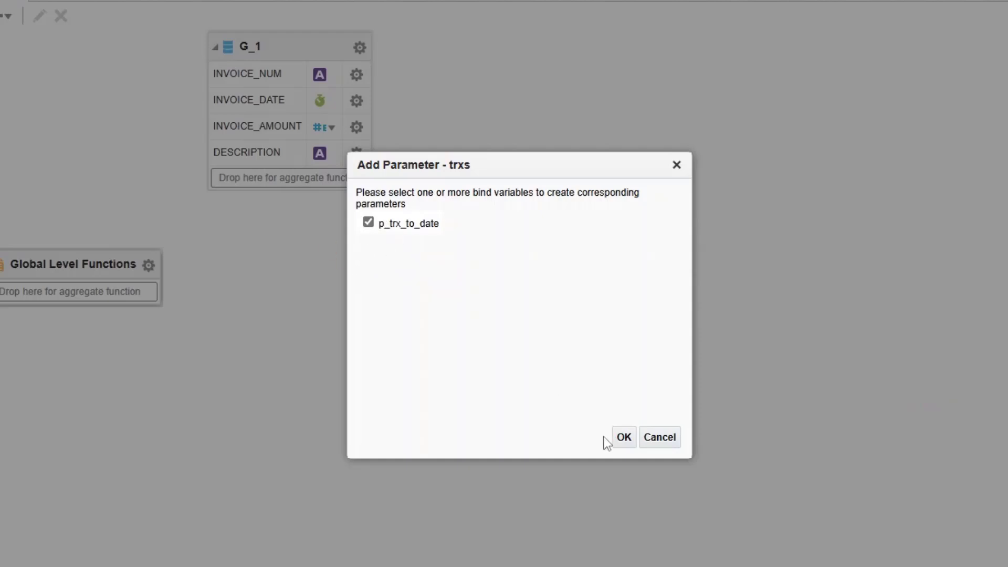
left_click(622, 437)
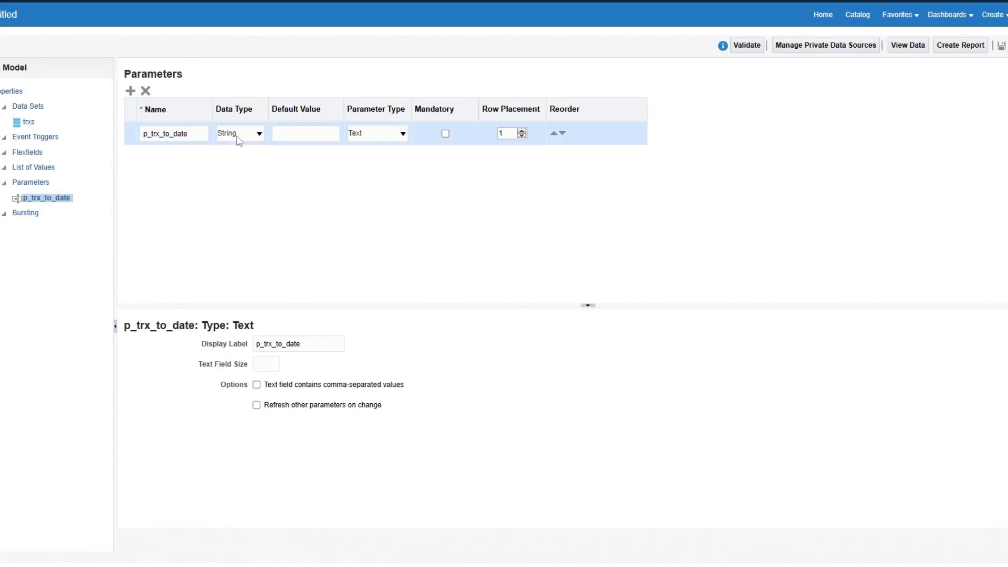
- Set p_trx_to_date's data type to Date and its display label to 'To Date'
left_click(258, 134)
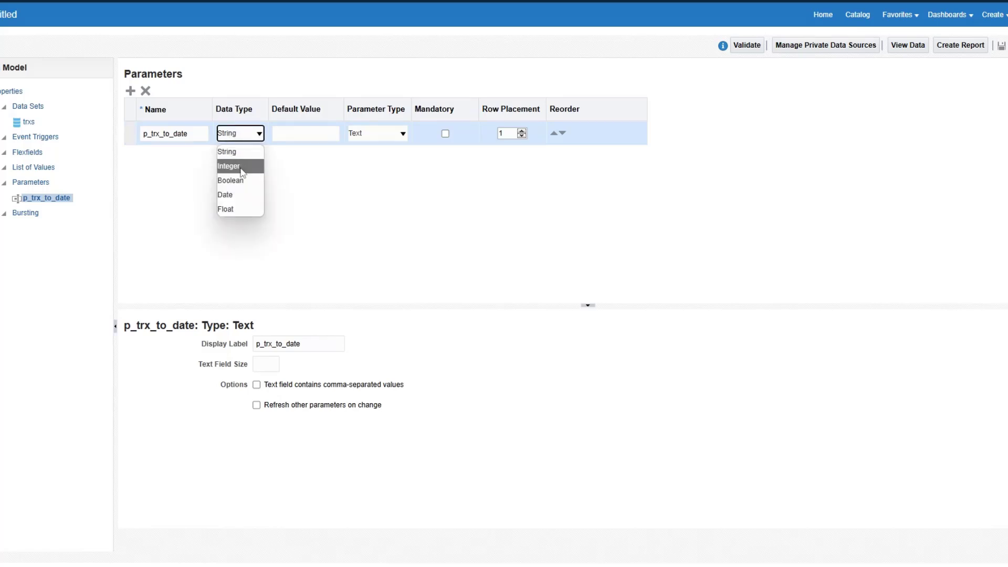
left_click(225, 195)
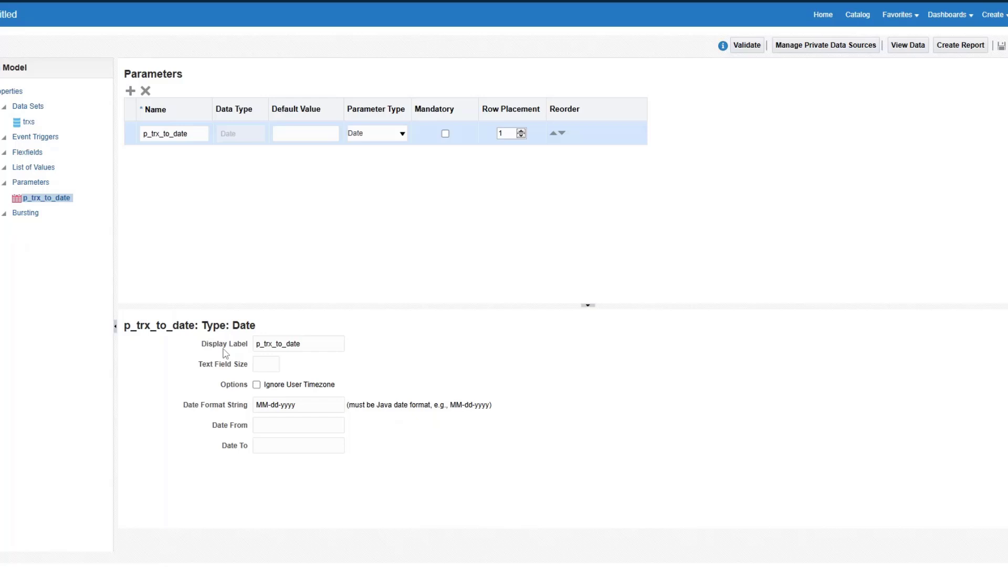
triple_click(297, 343)
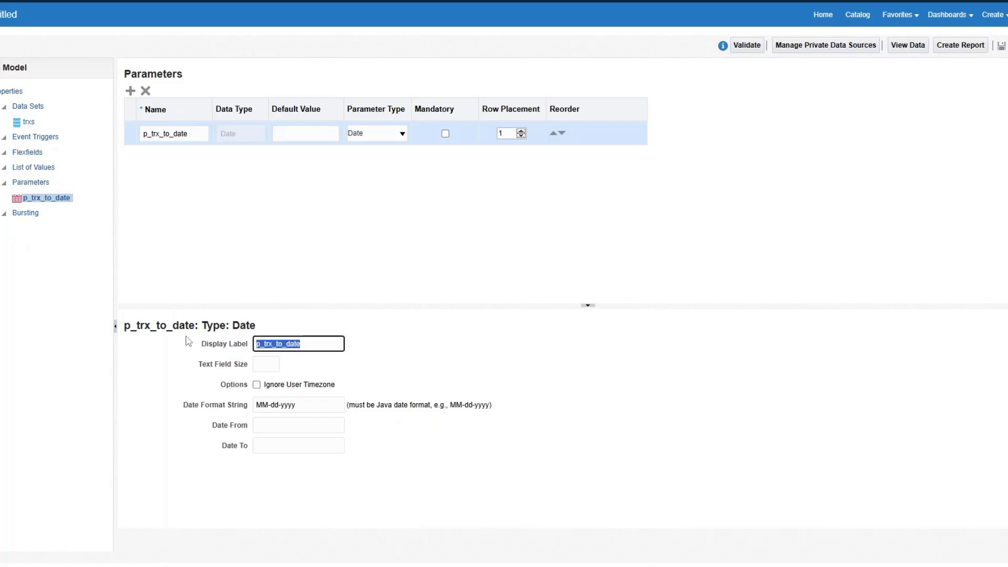
type("To Date")
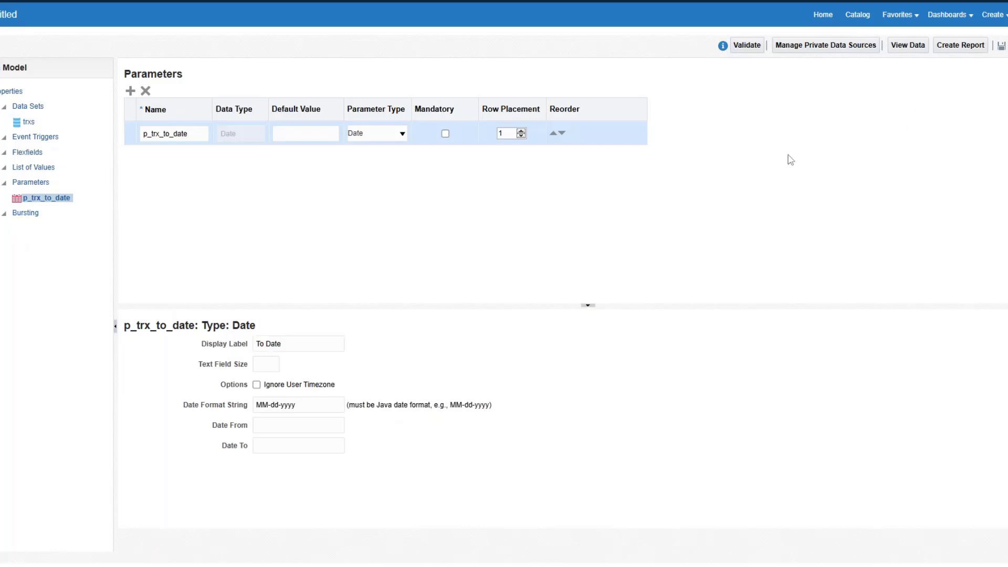
- Save the data model in My Folders as 'Date Parameters'
left_click(1001, 45)
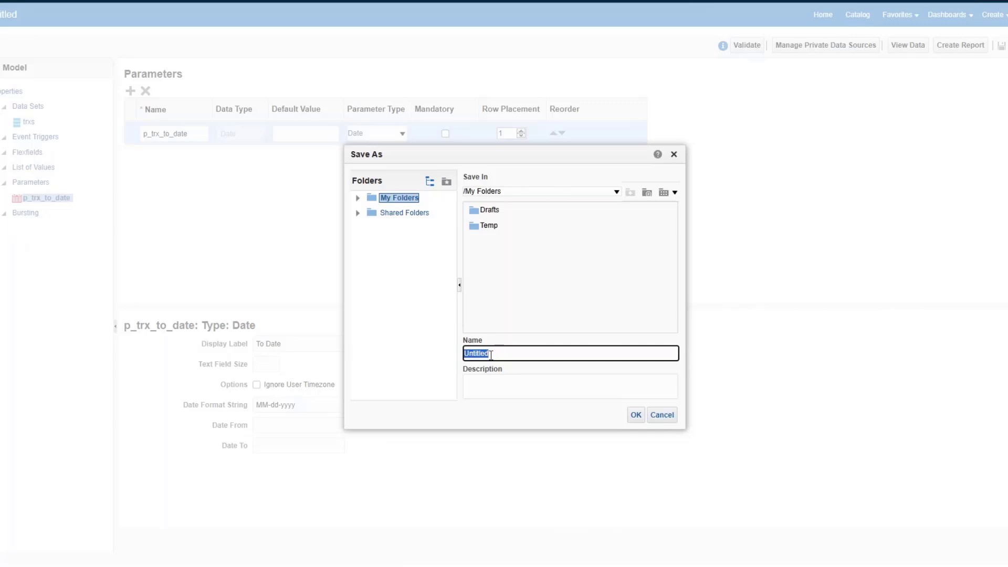
type("Date Param")
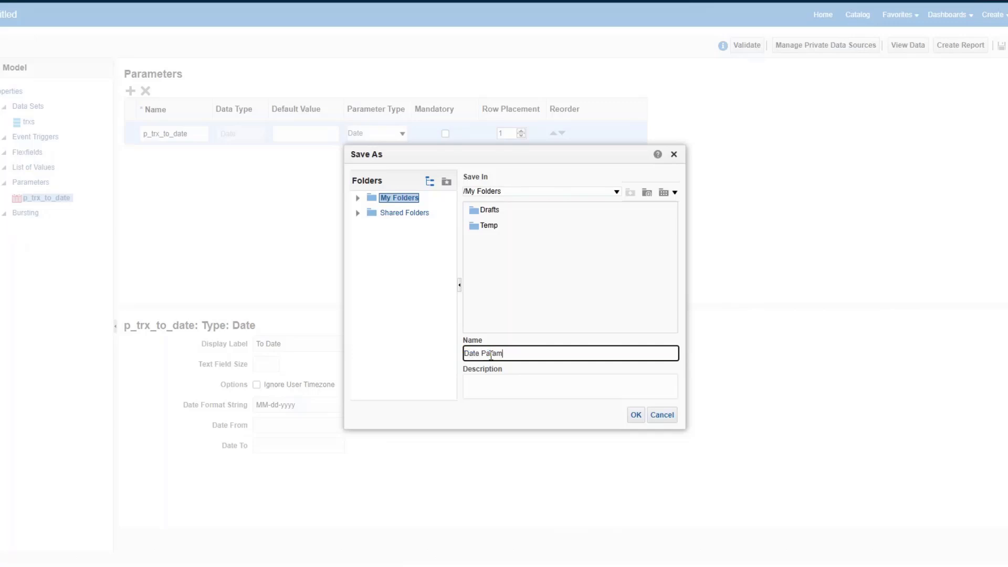
type("eters")
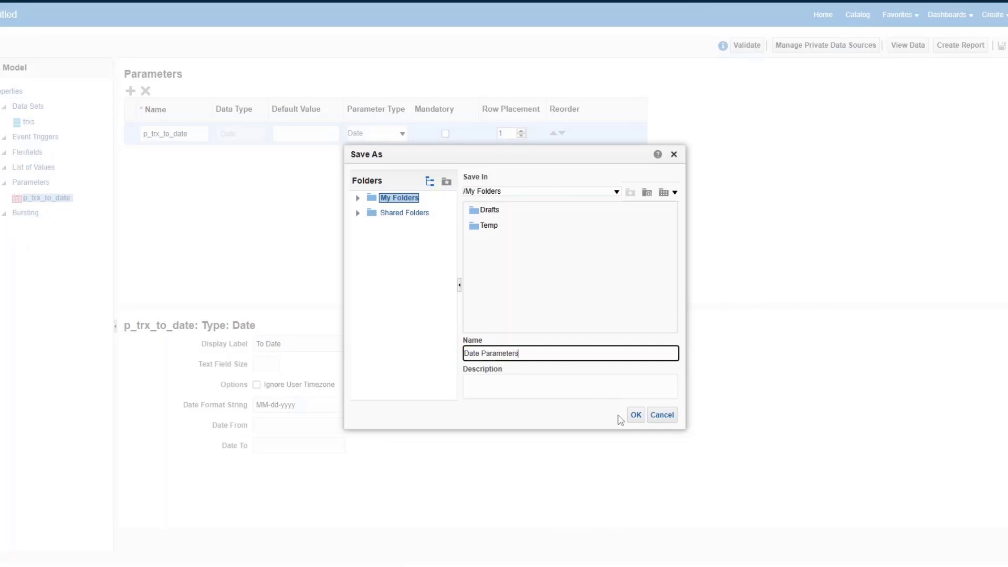
left_click(634, 415)
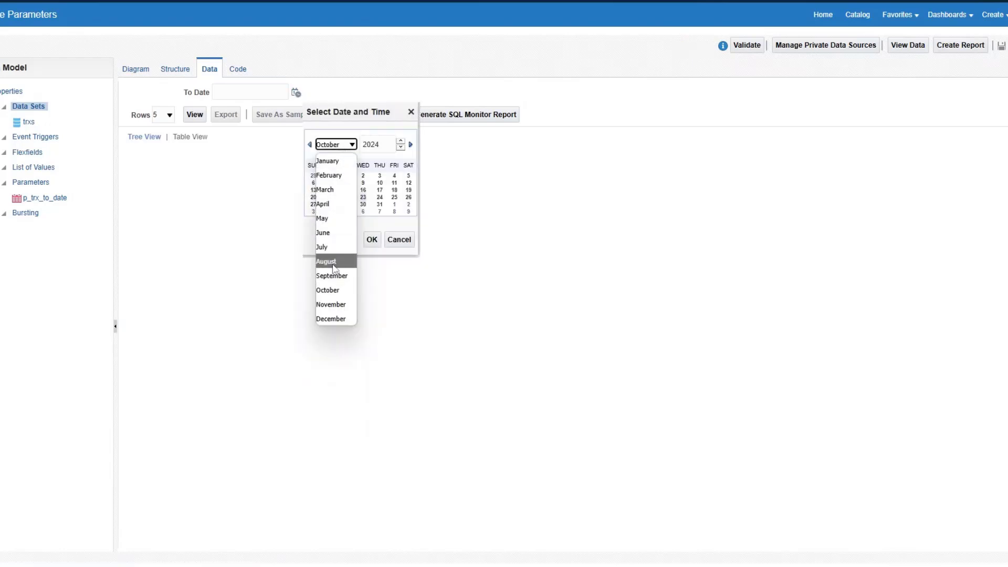
- Choose 08-31-2024 as the To Date and run the data set preview
left_click(326, 262)
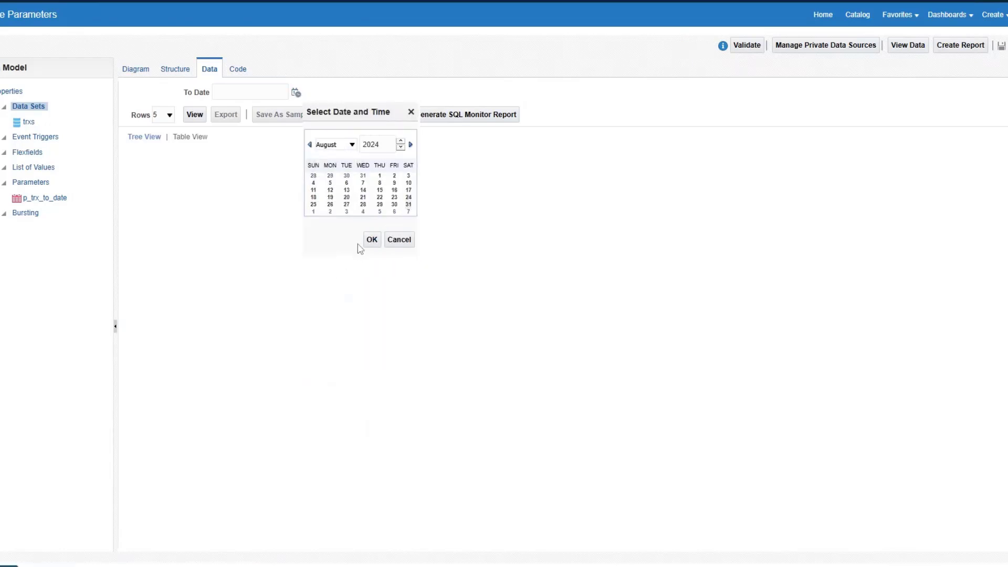
left_click(372, 239)
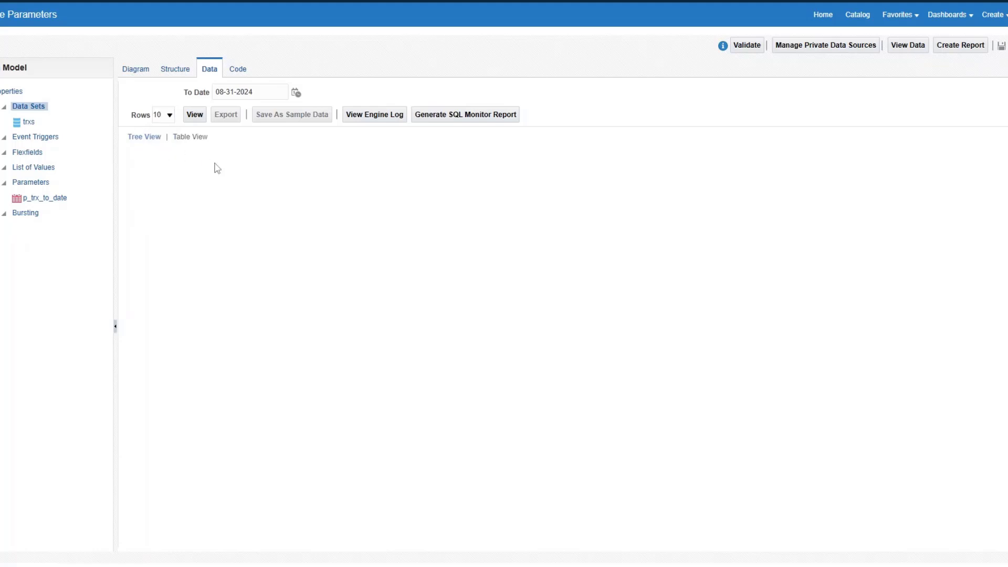
left_click(194, 114)
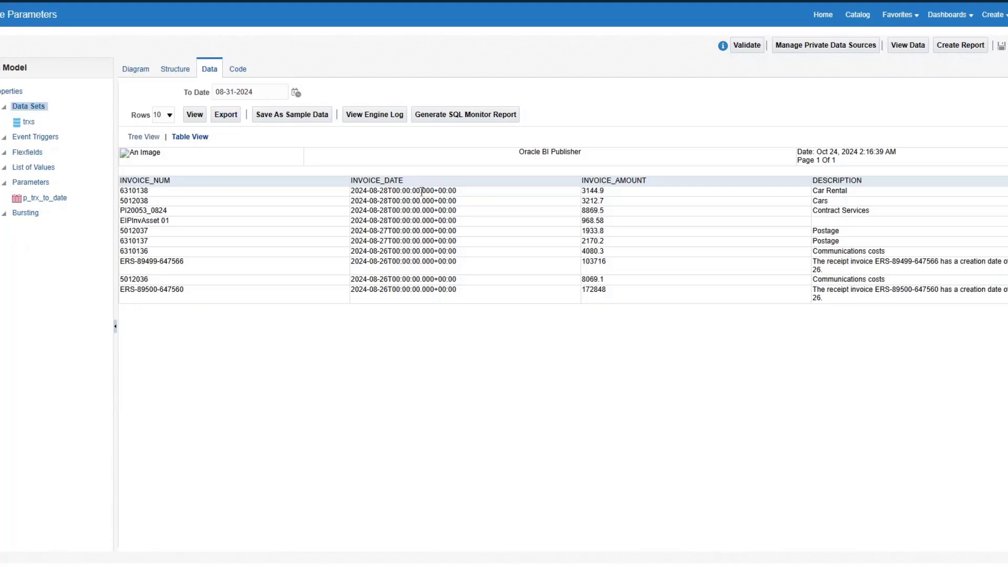
mouse_move(389, 270)
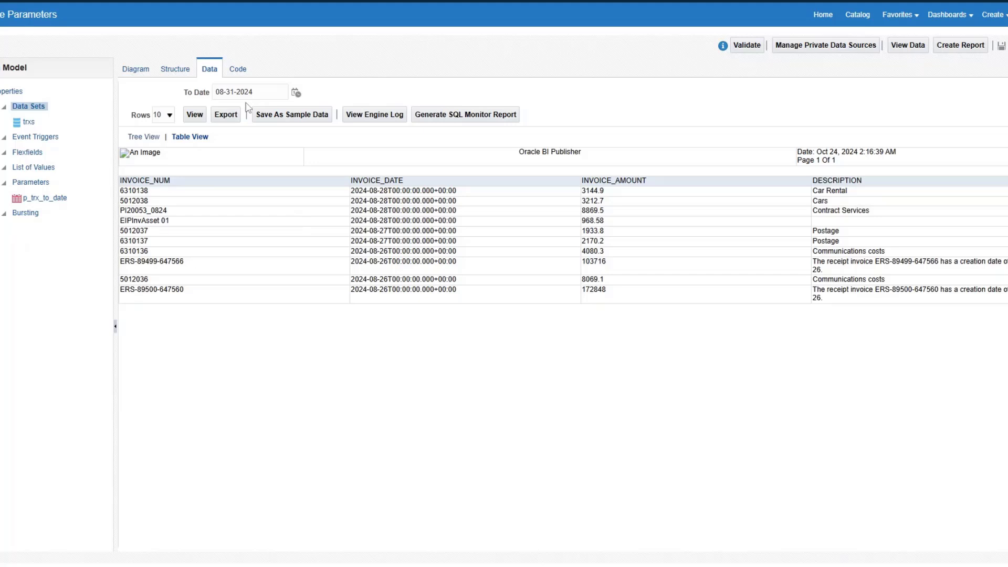
- Change the To Date to 08-27-2024 and view the returned invoice rows
left_click(250, 91)
type("27")
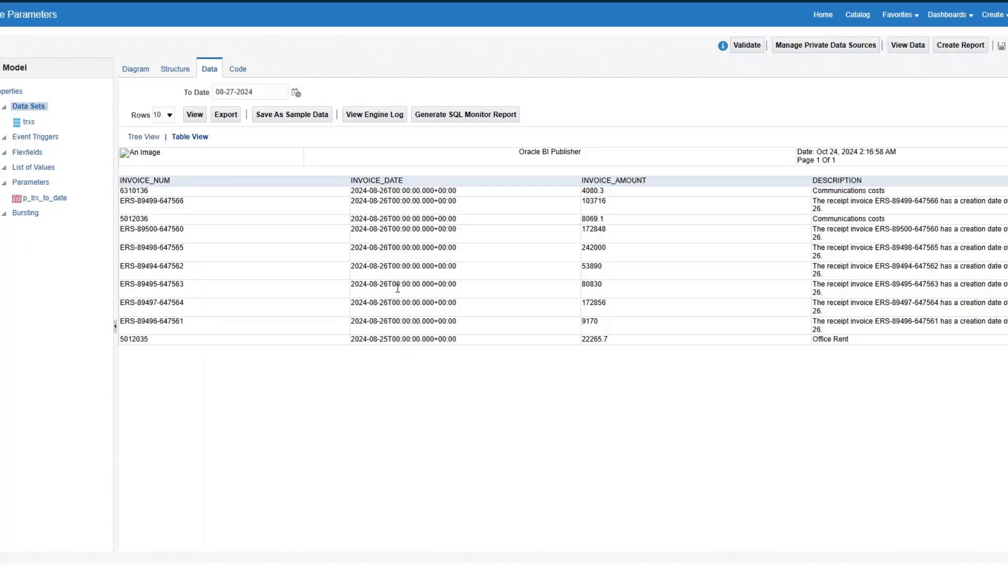
mouse_move(174, 104)
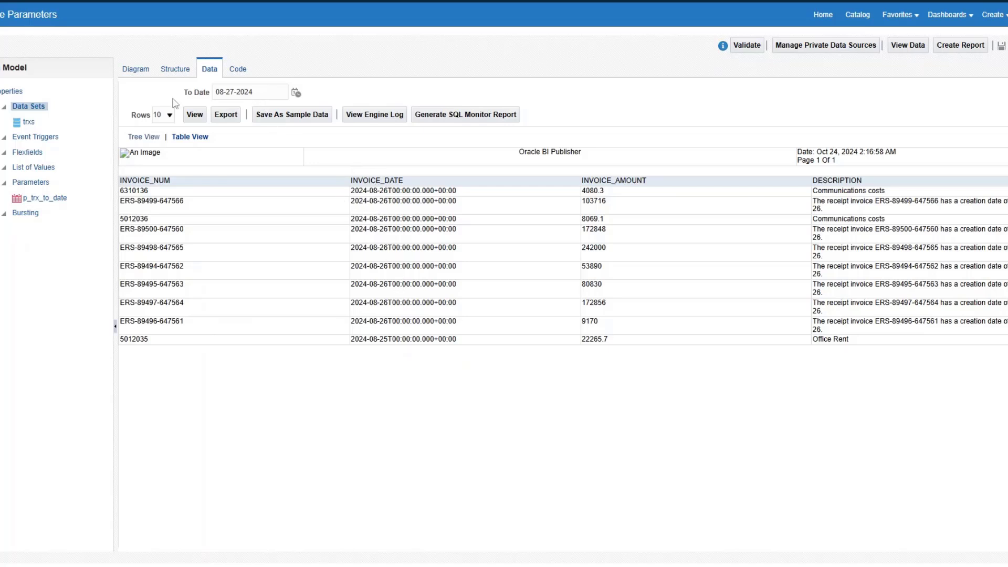
mouse_move(344, 162)
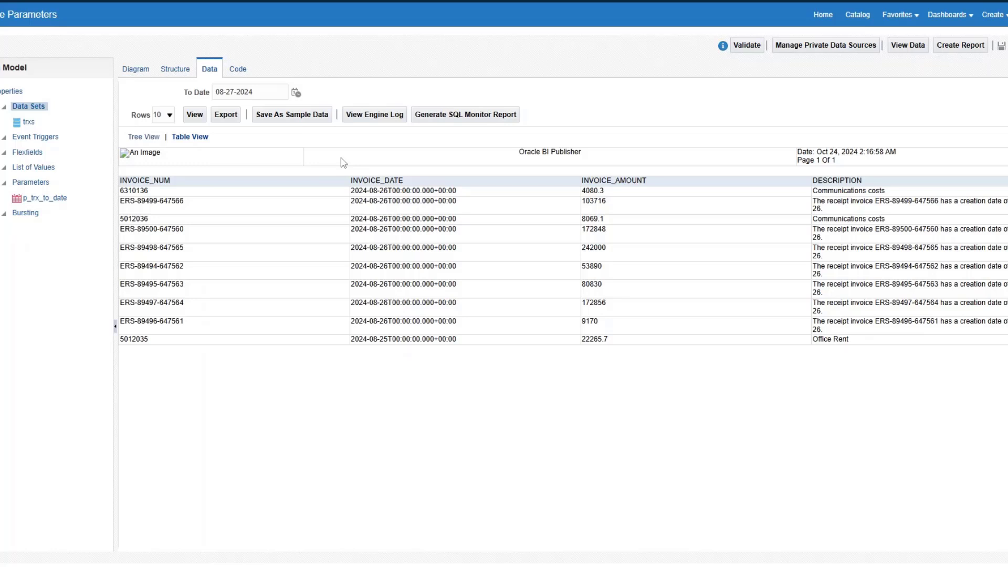
mouse_move(333, 139)
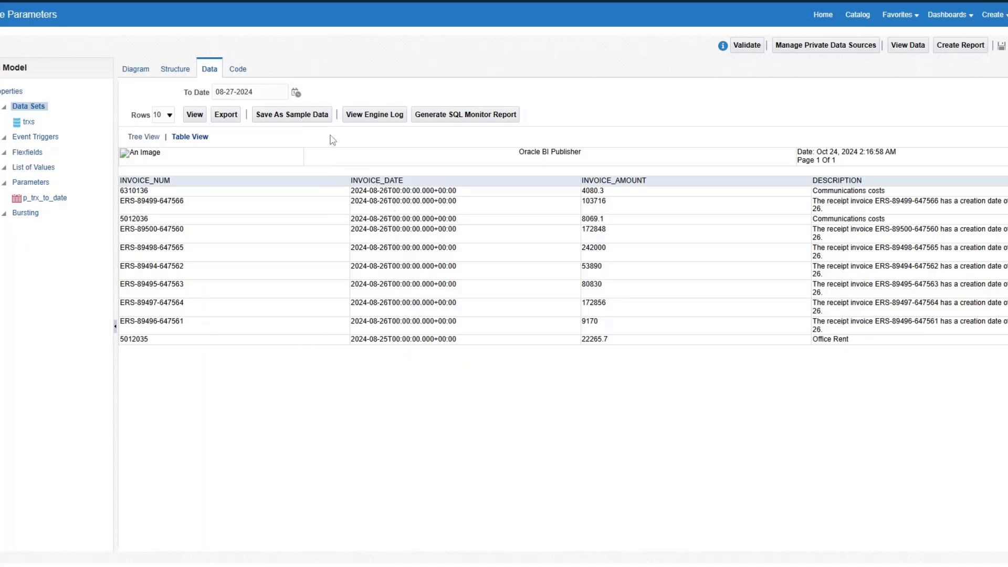
mouse_move(339, 148)
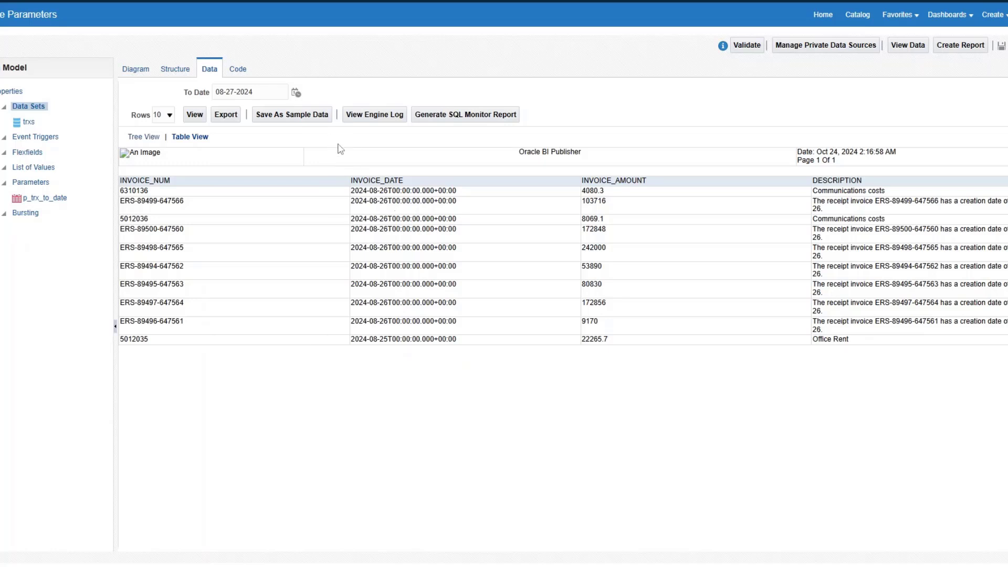
mouse_move(326, 156)
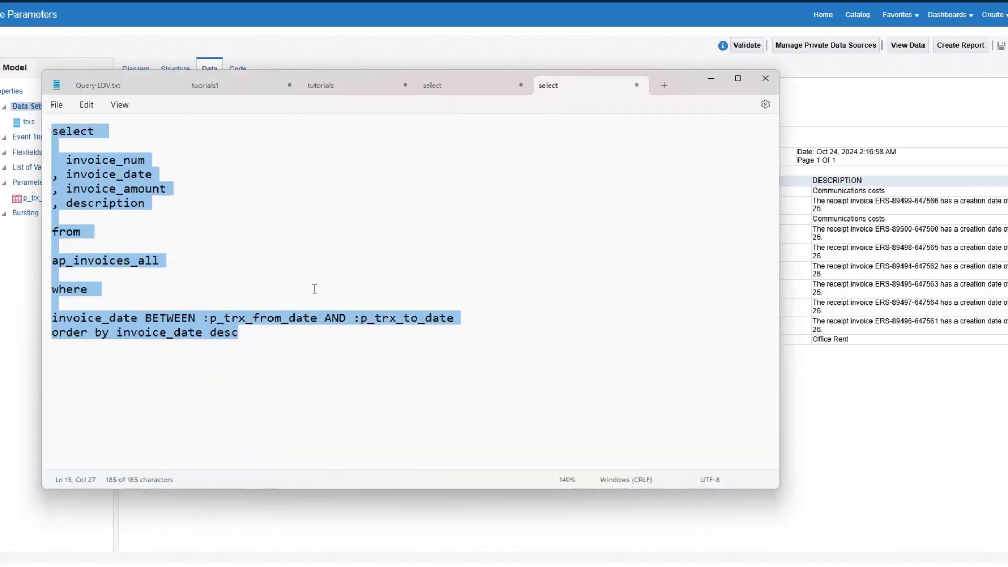
- Review the BETWEEN :p_trx_from_date AND :p_trx_to_date filter, copy the whole query, and minimize Notepad
left_click(258, 332)
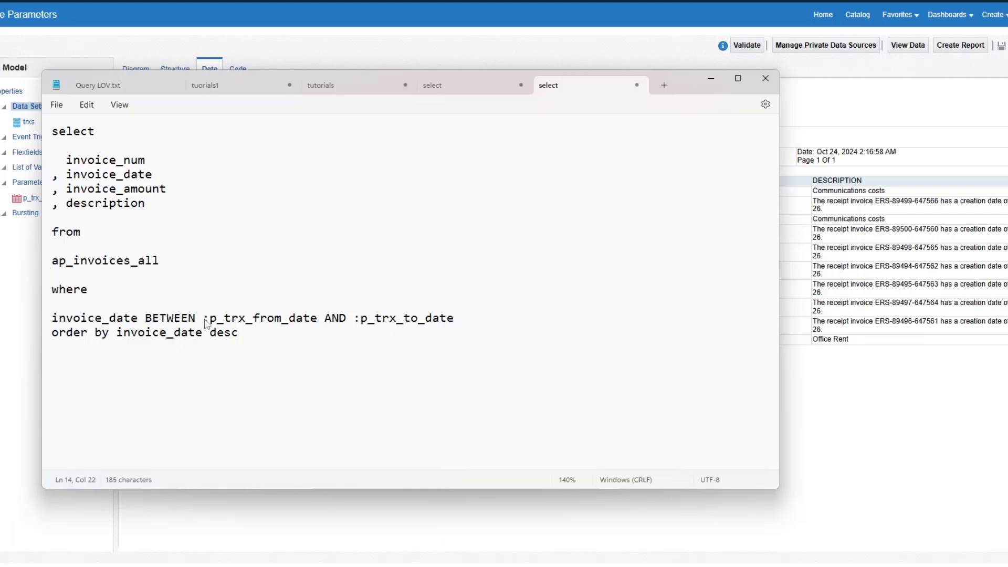
left_click(238, 333)
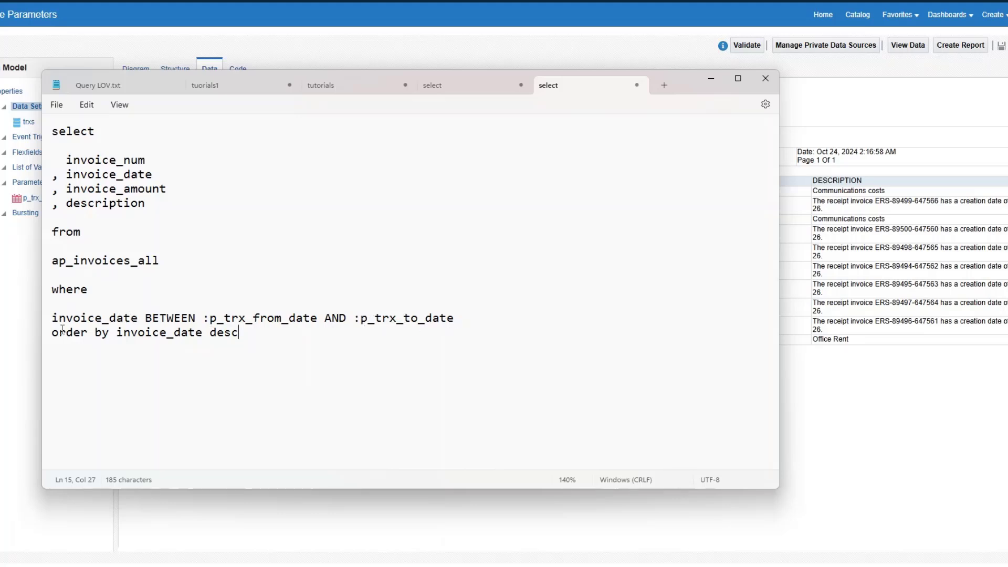
double_click(92, 317)
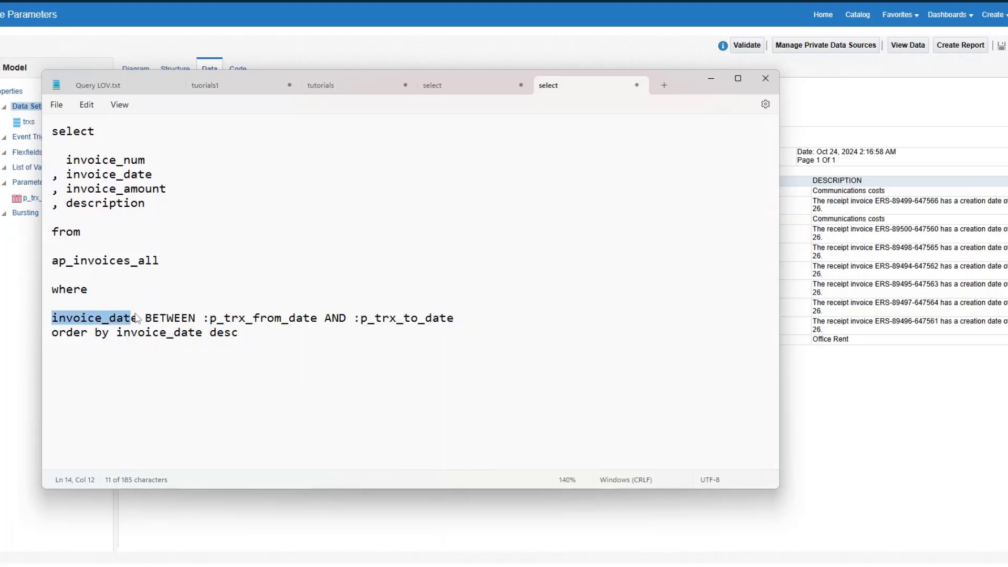
left_click(380, 317)
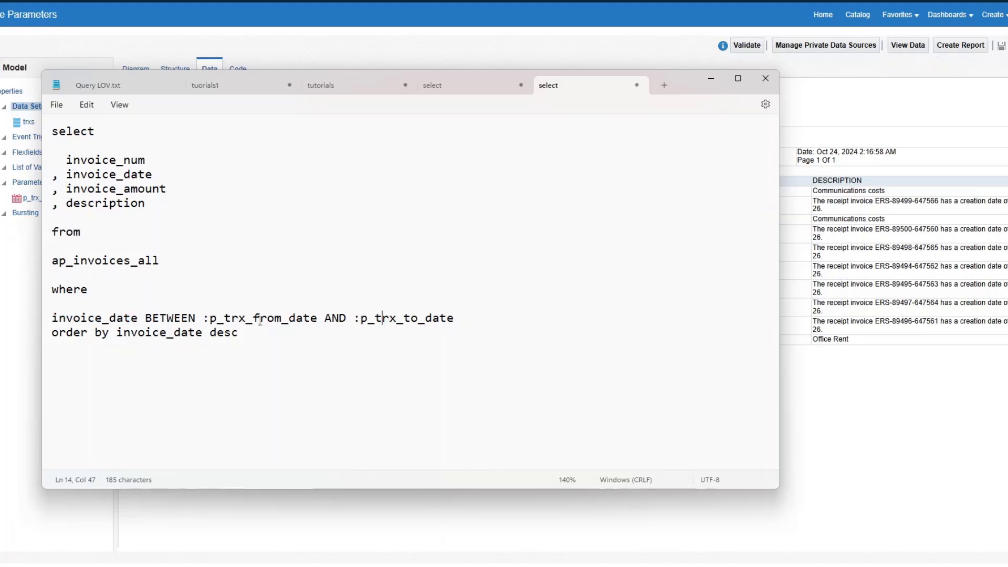
left_click(240, 333)
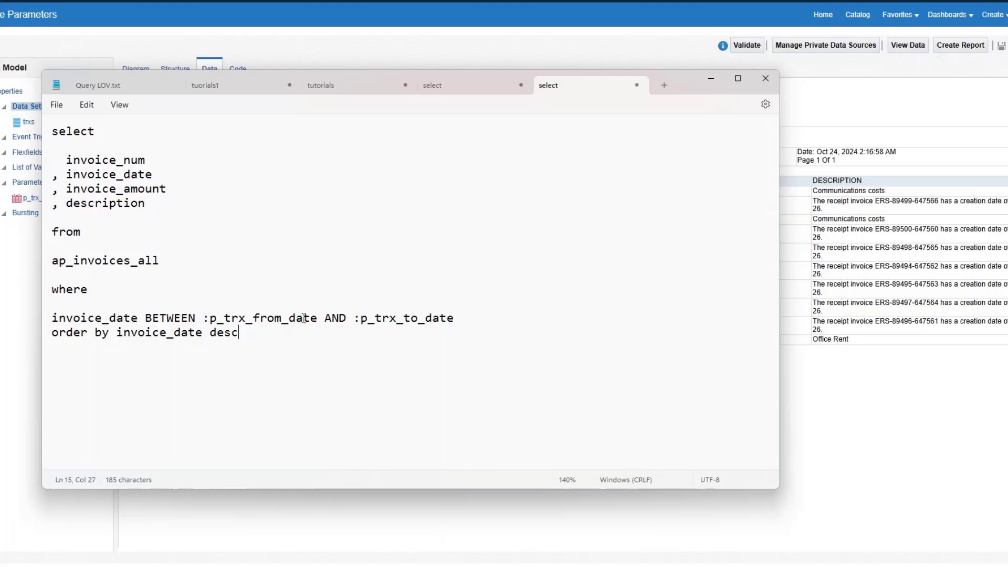
key("ctrl+a")
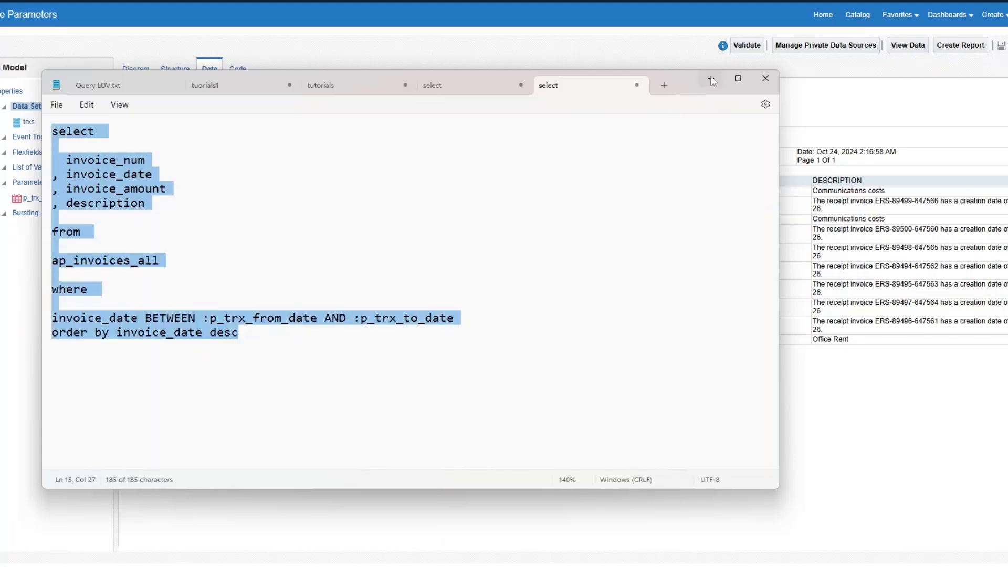
left_click(765, 79)
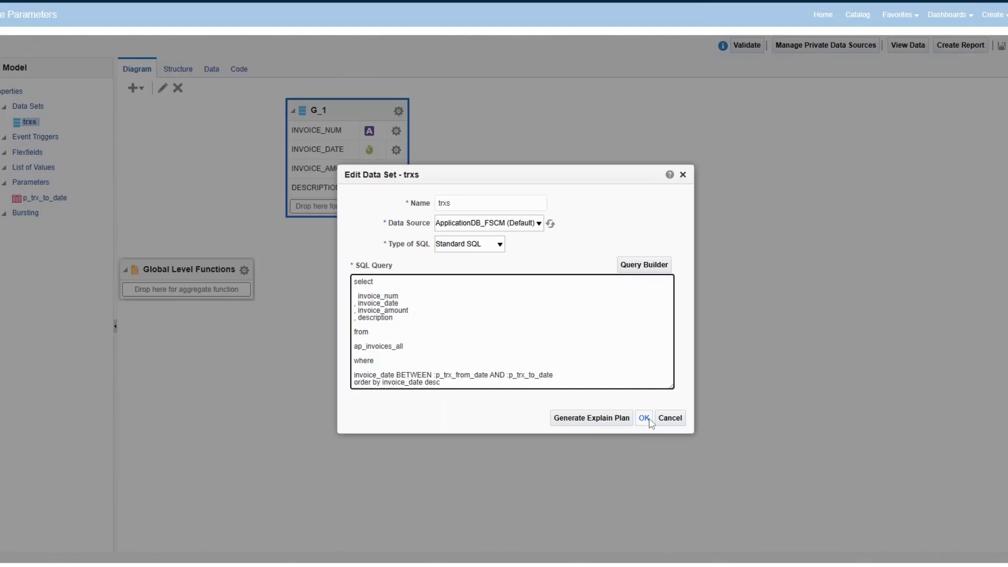
- Save the updated trxs query and create the p_trx_from_date parameter
left_click(644, 417)
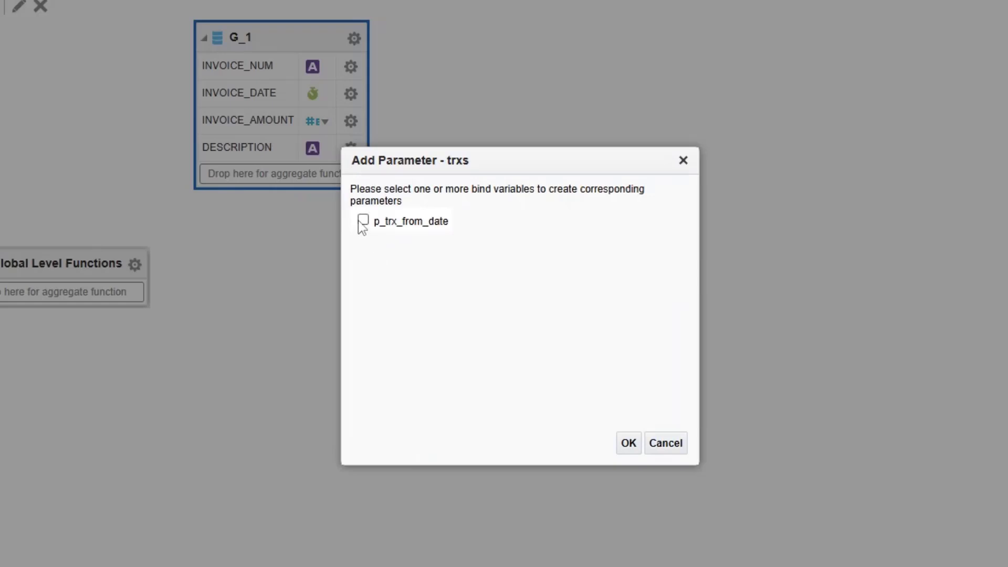
left_click(363, 222)
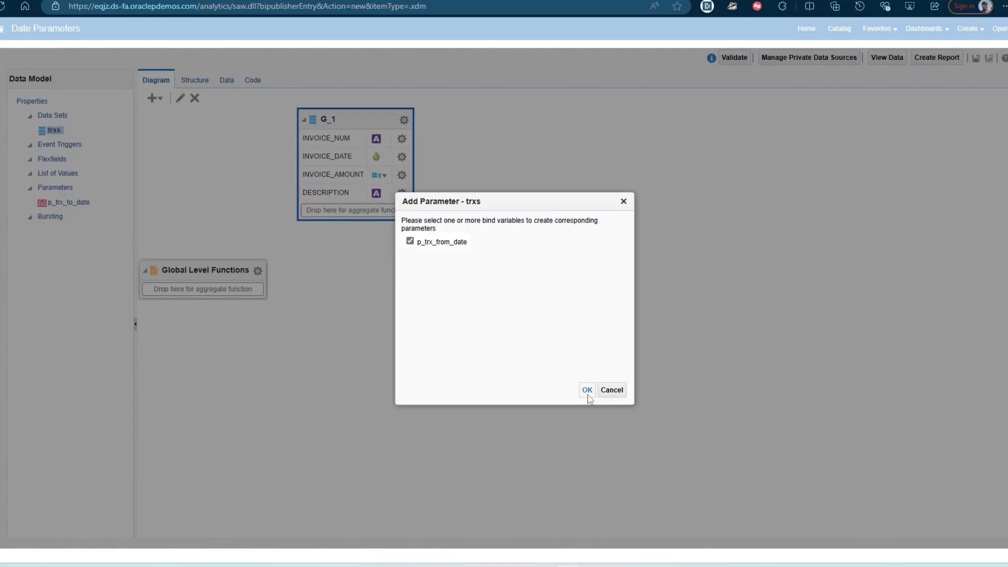
left_click(586, 391)
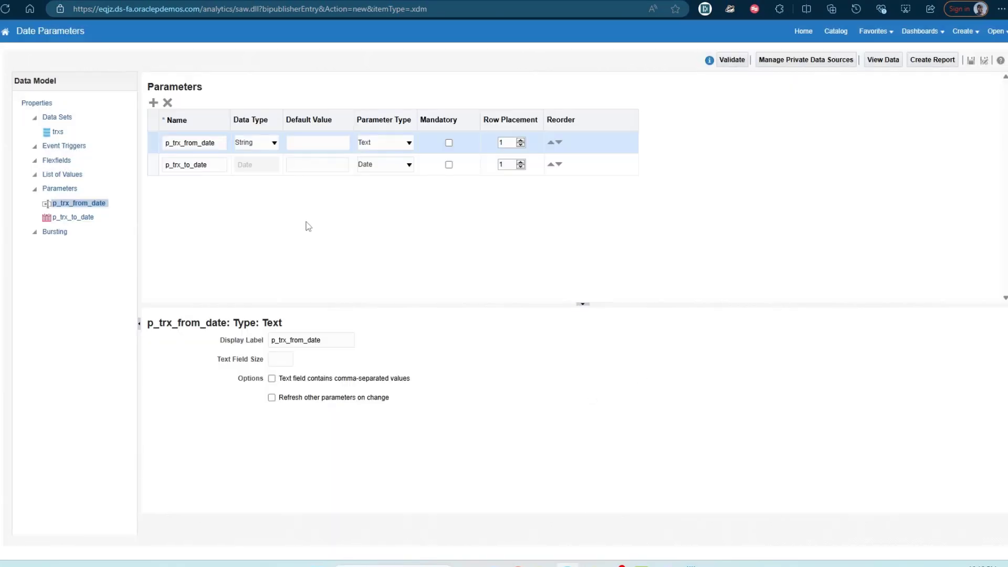
- Set p_trx_from_date to Date type labelled 'From Date' and save the data model
left_click(273, 141)
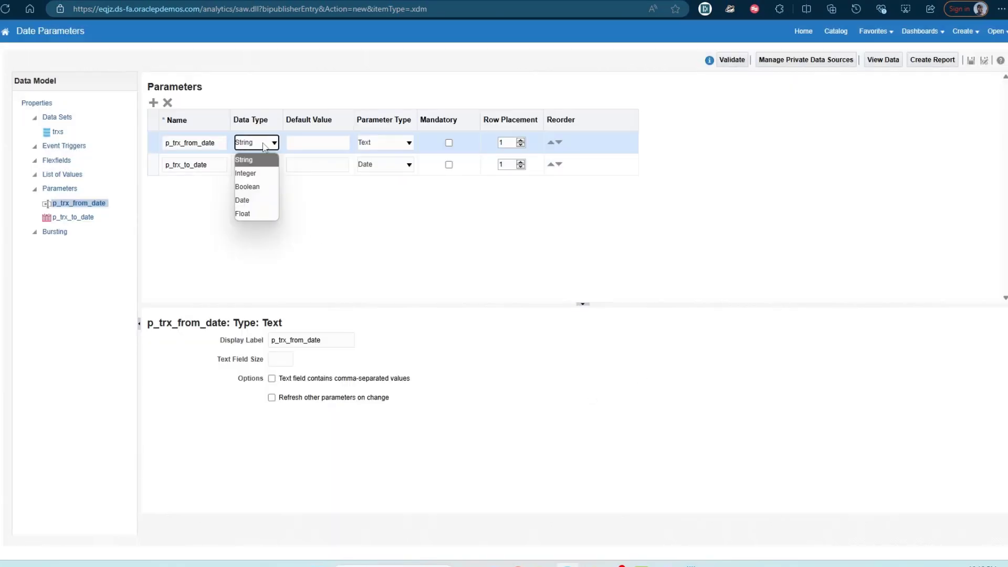
left_click(242, 200)
type("From")
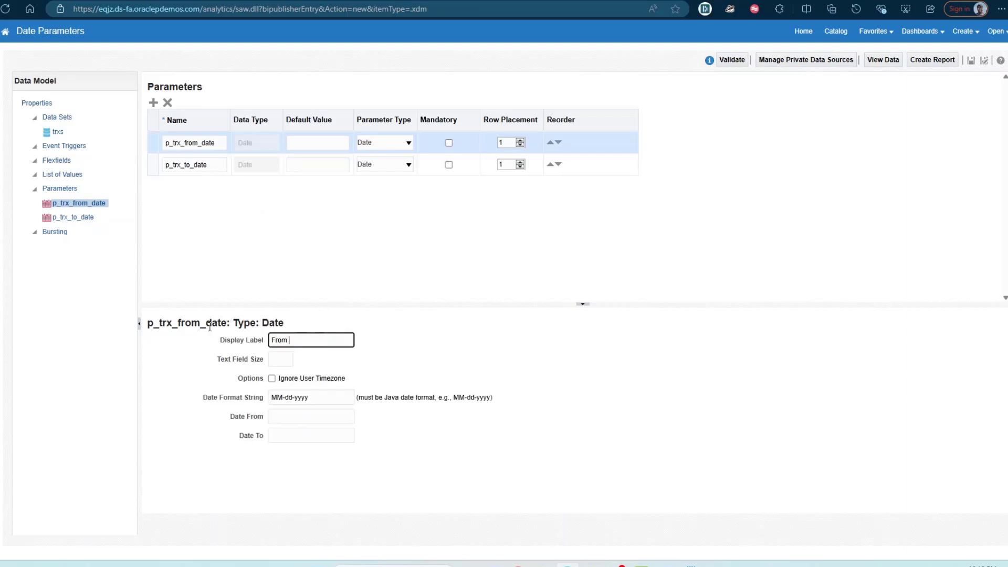
type("Date")
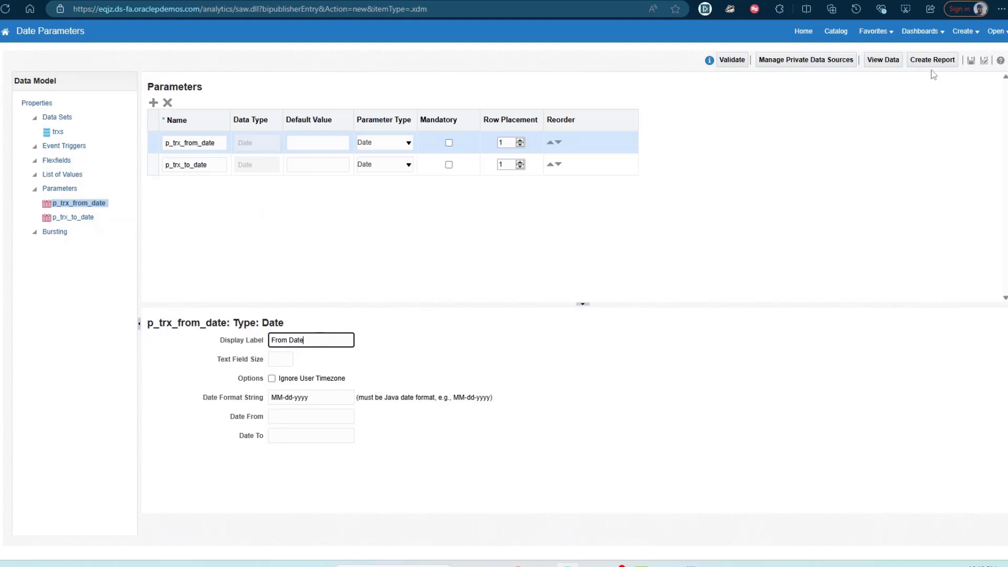
left_click(970, 60)
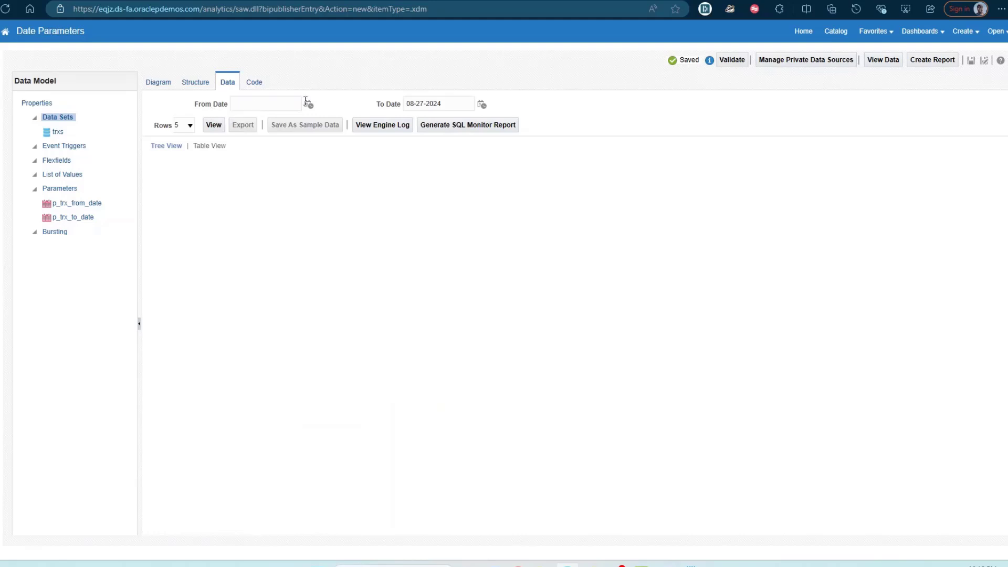
- Set From Date 08-24-2024 with To Date 08-27-2024 and preview the invoices in Table View
left_click(309, 104)
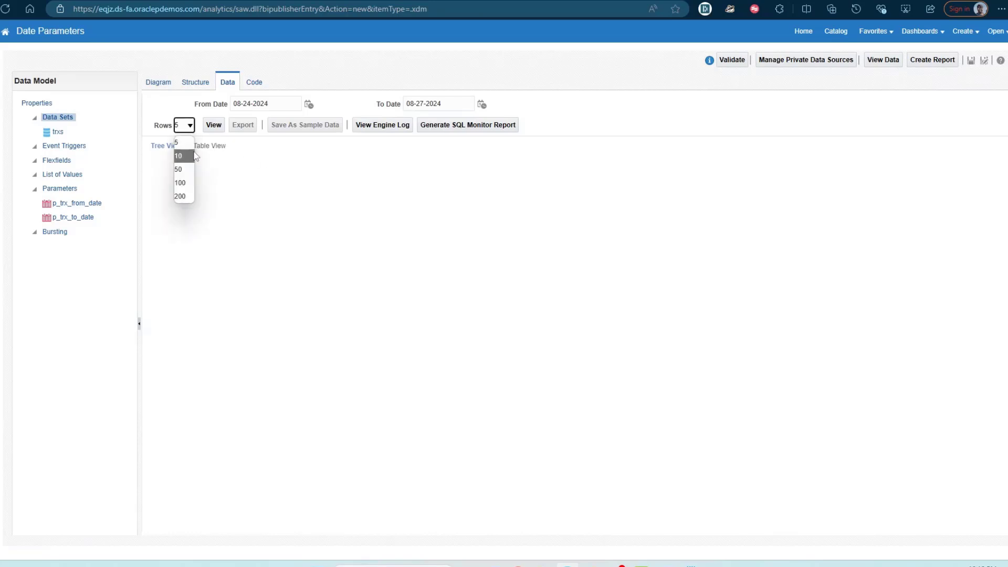
left_click(178, 169)
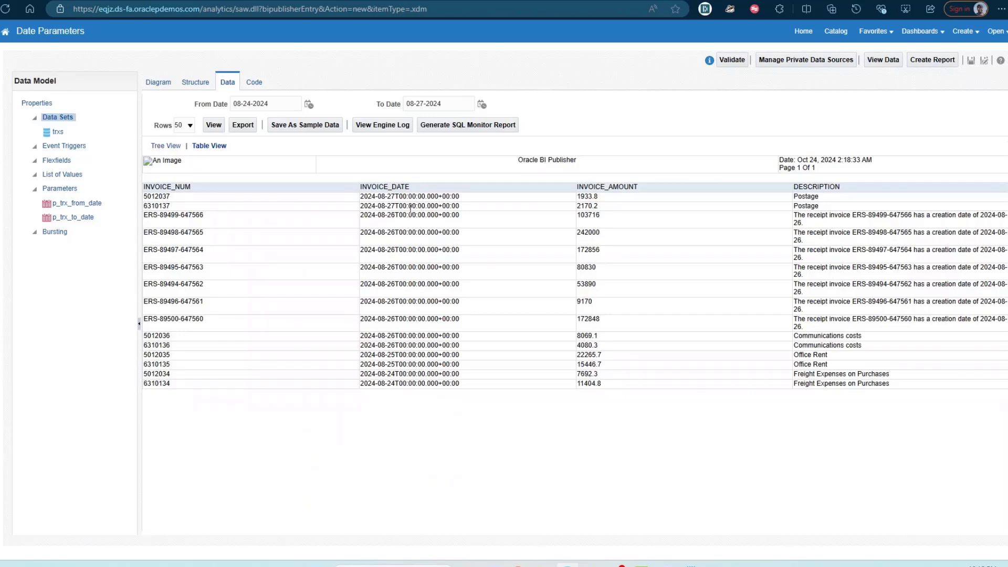
mouse_move(399, 227)
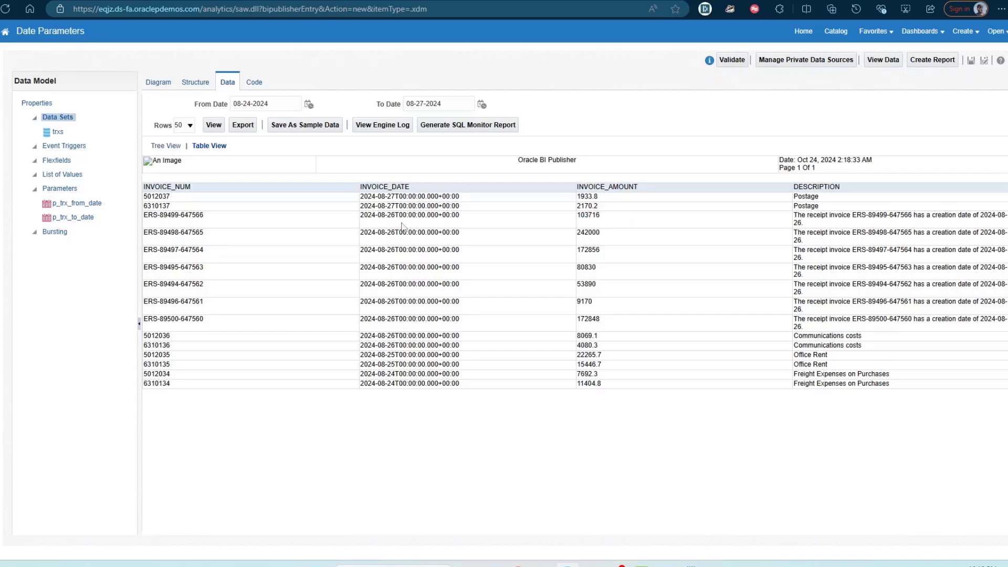
mouse_move(417, 135)
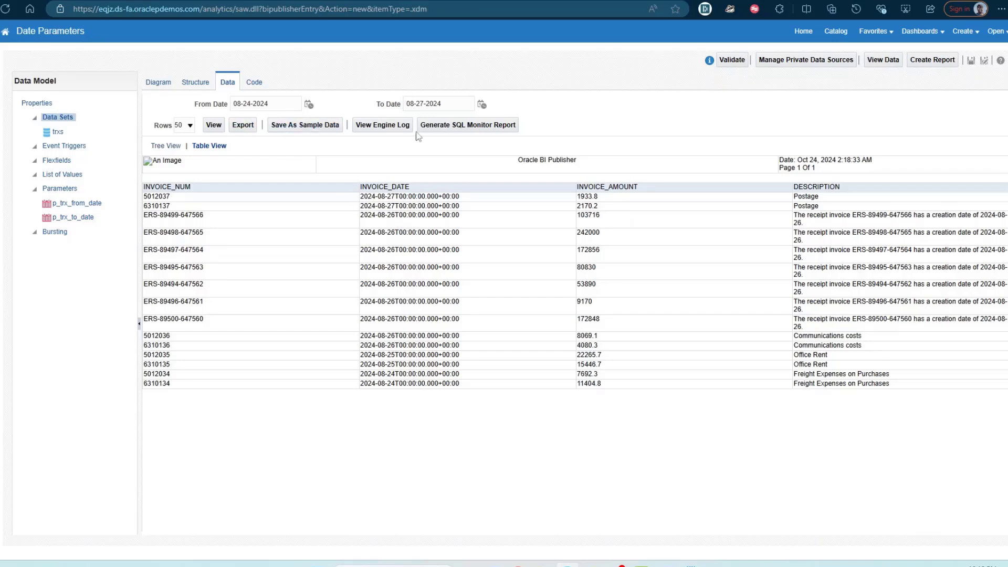
mouse_move(407, 215)
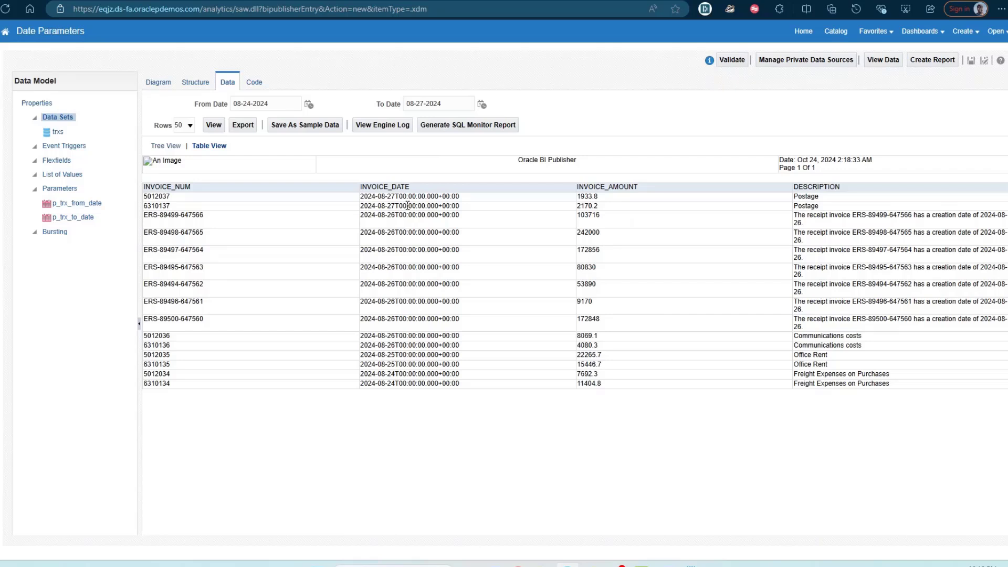
mouse_move(365, 182)
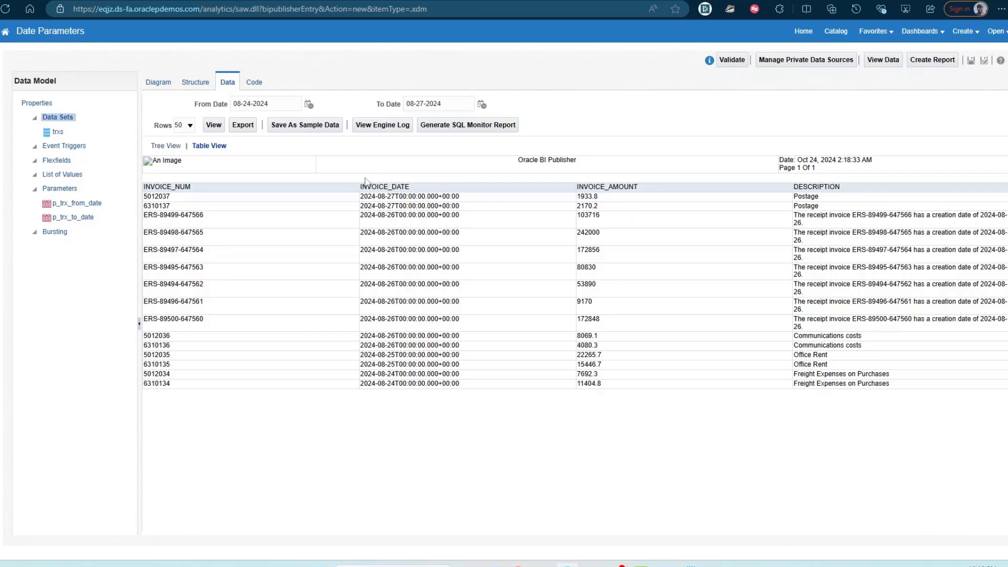
mouse_move(394, 142)
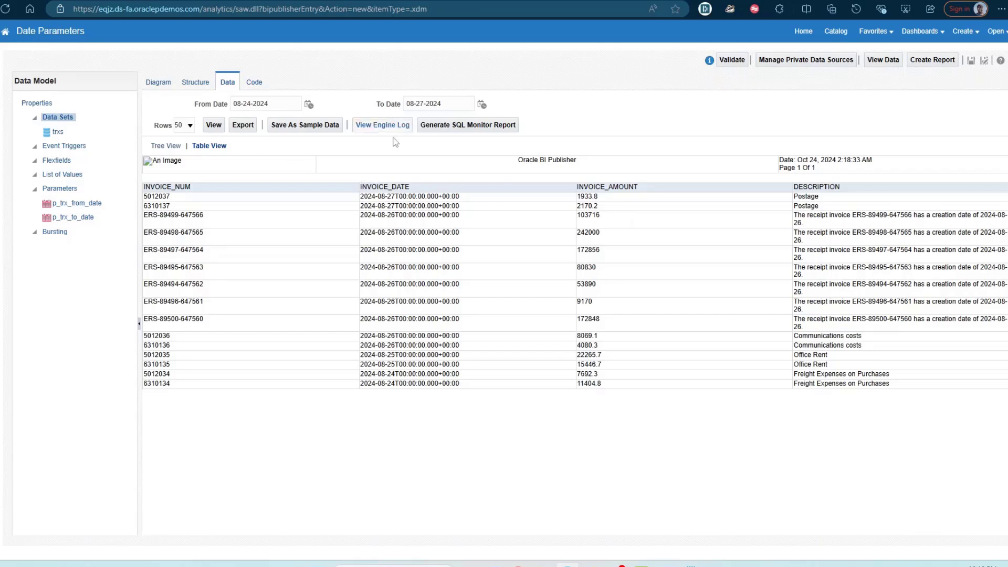
mouse_move(280, 104)
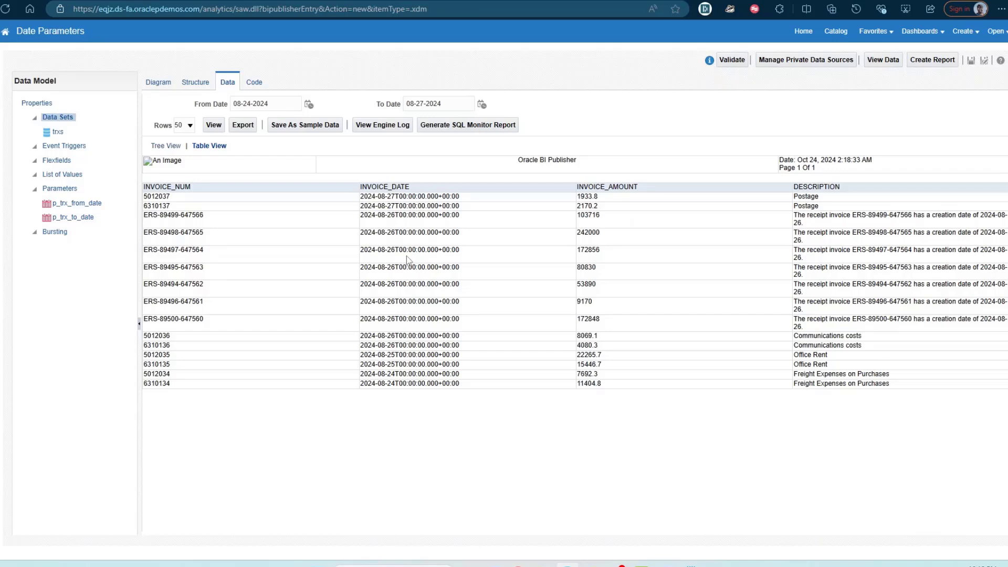
mouse_move(251, 161)
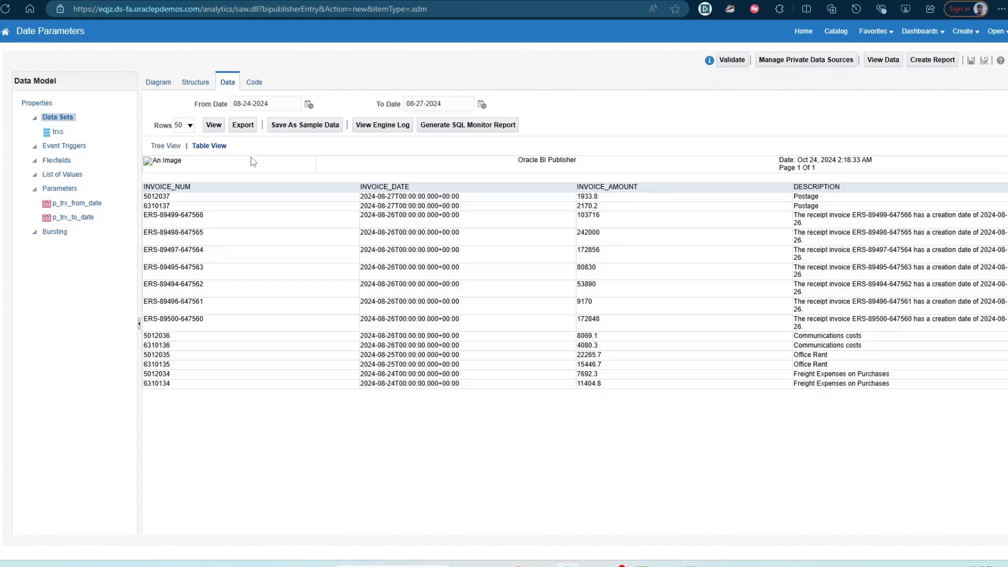
mouse_move(270, 186)
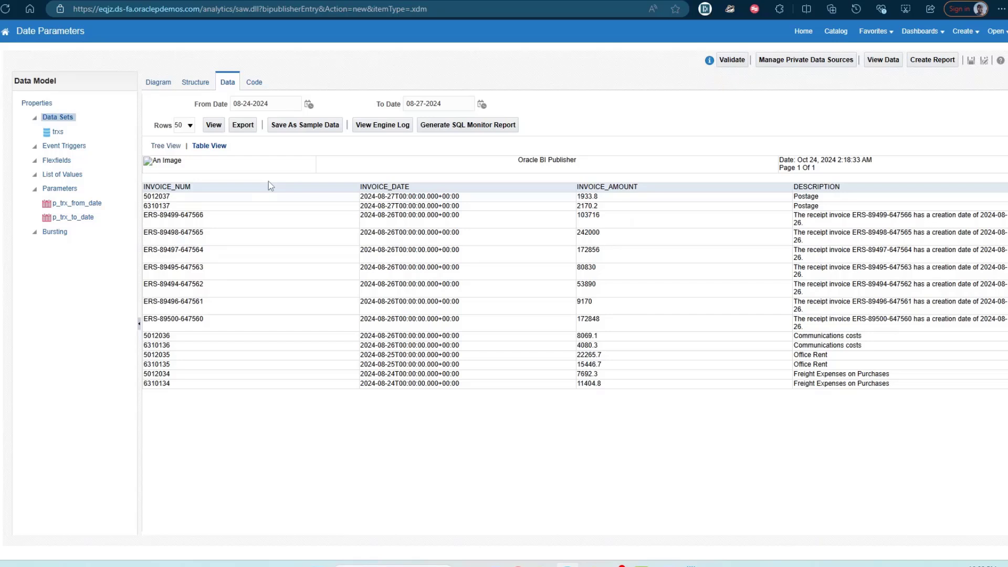
mouse_move(383, 188)
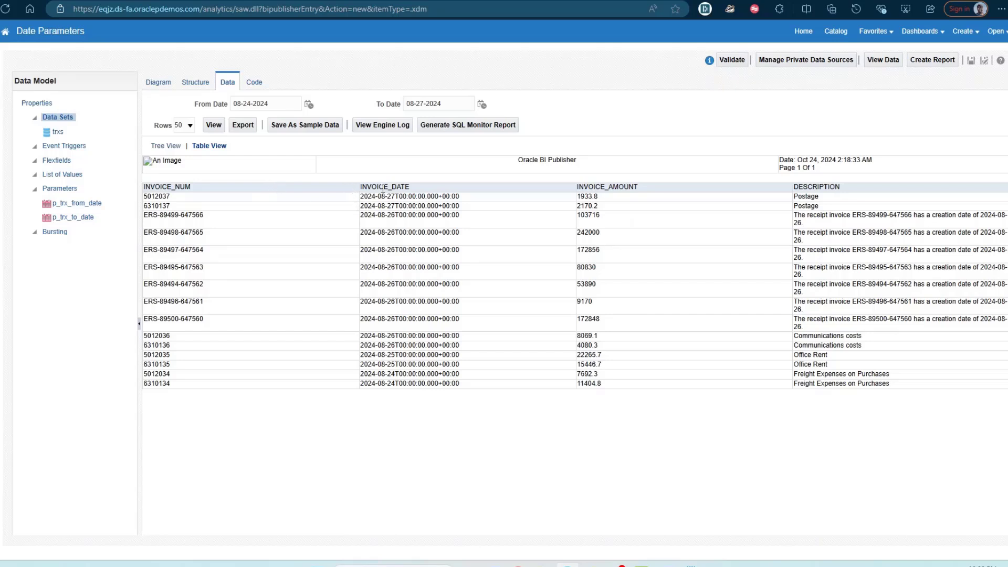
mouse_move(164, 185)
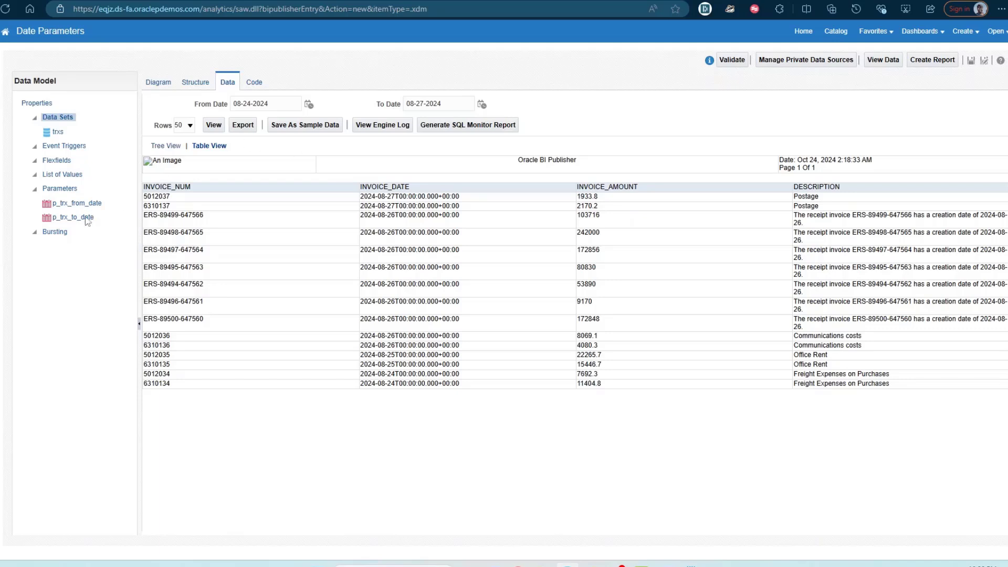
- Set the preview's To Date to 12-31-2024 via the calendar
left_click(482, 104)
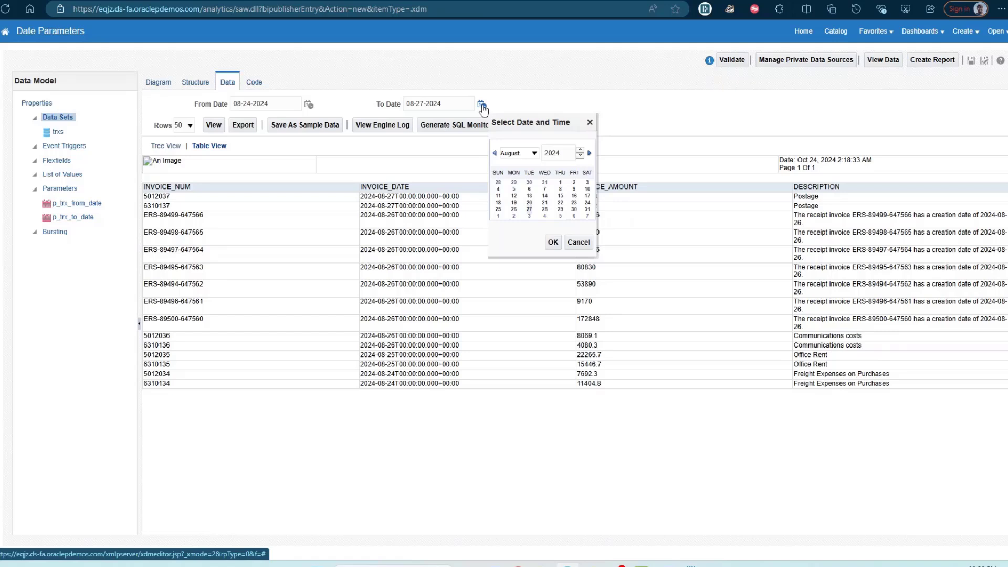
mouse_move(523, 157)
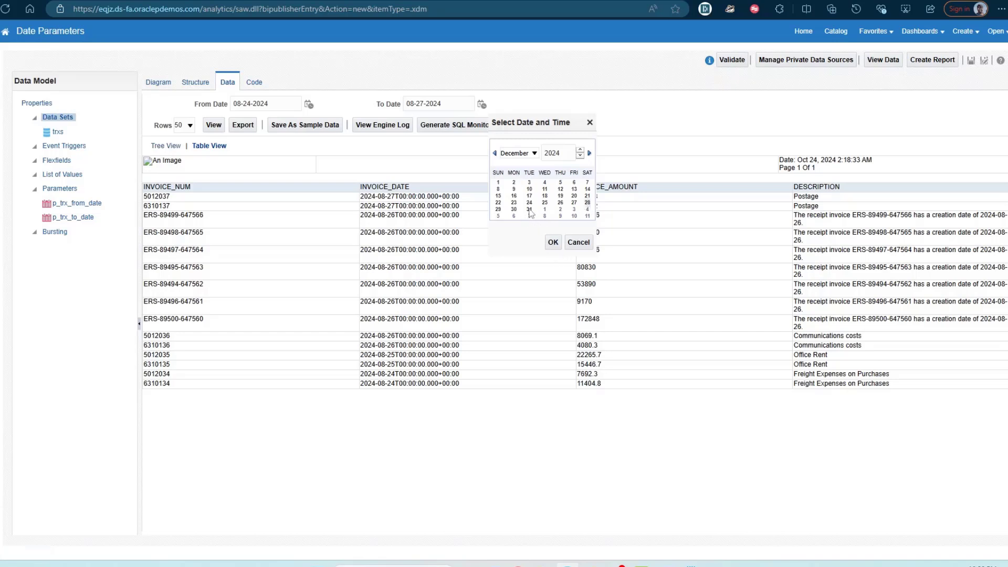
left_click(552, 243)
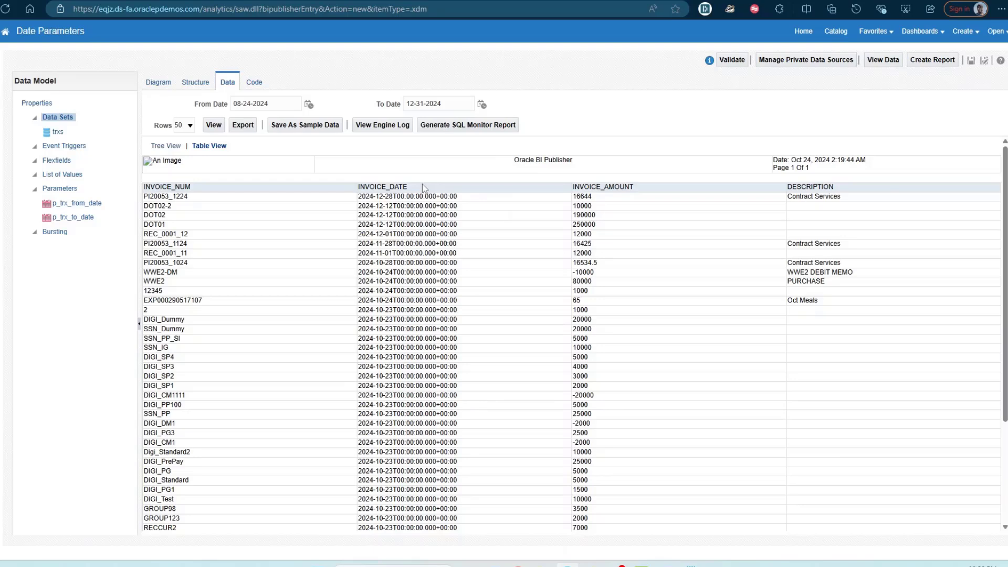
mouse_move(331, 176)
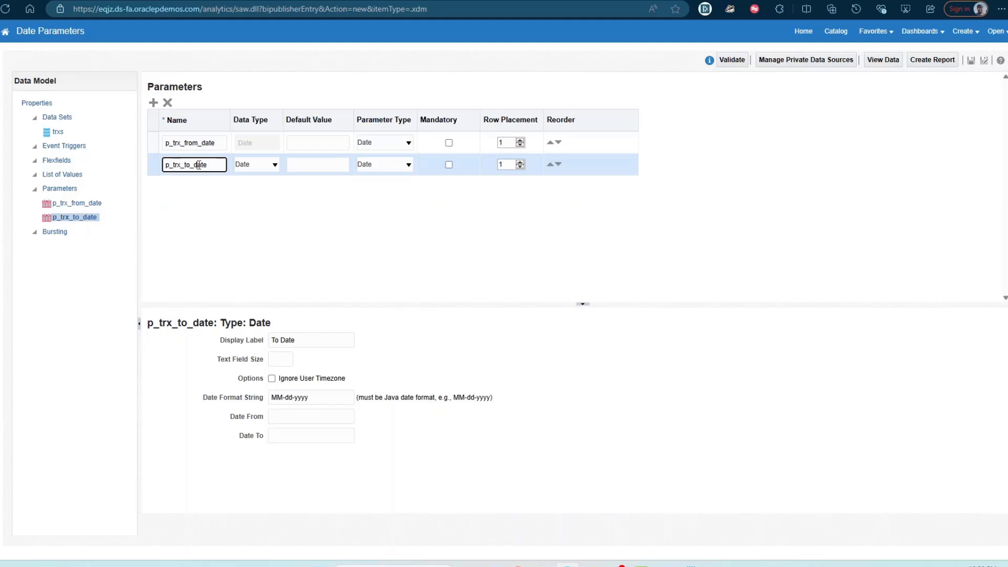
- Enter {$SYSDATE()$} as the Date To limit of p_trx_to_date and commit it
left_click(310, 435)
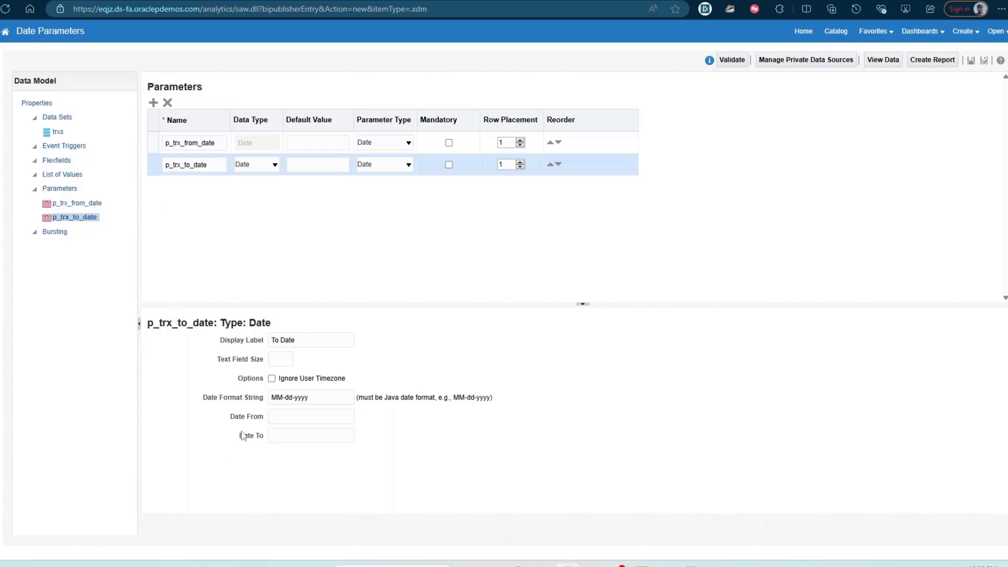
mouse_move(256, 440)
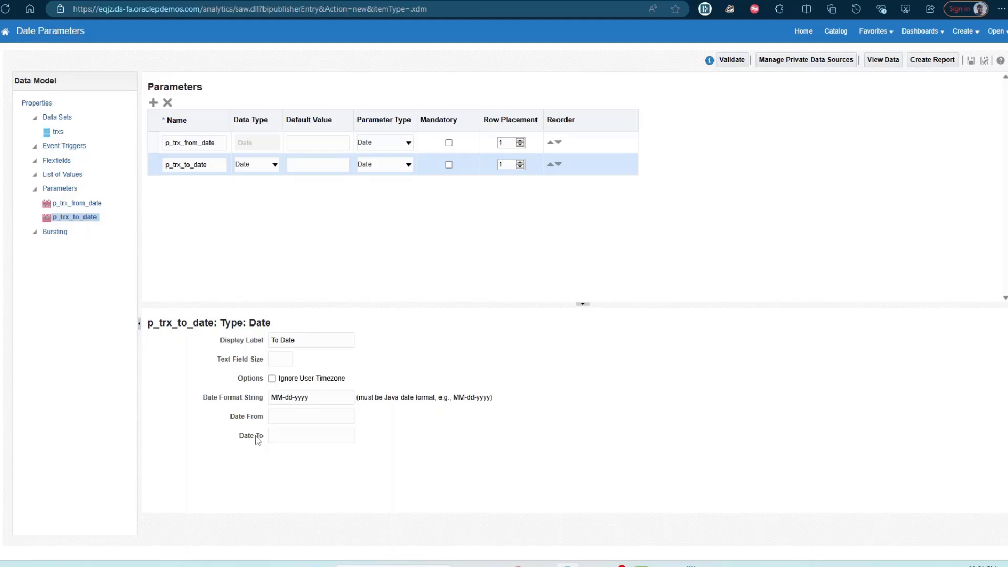
left_click(311, 435)
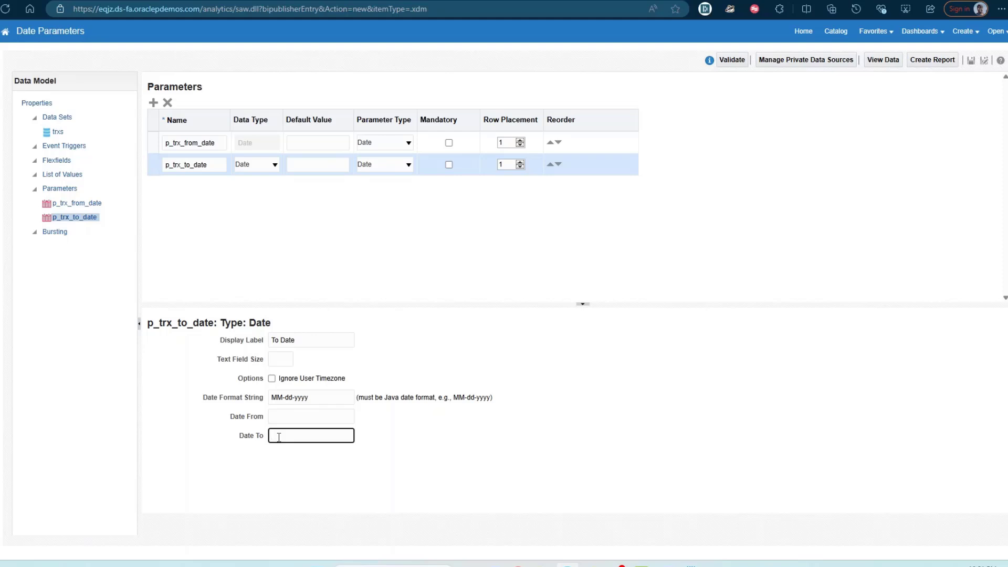
type("{")
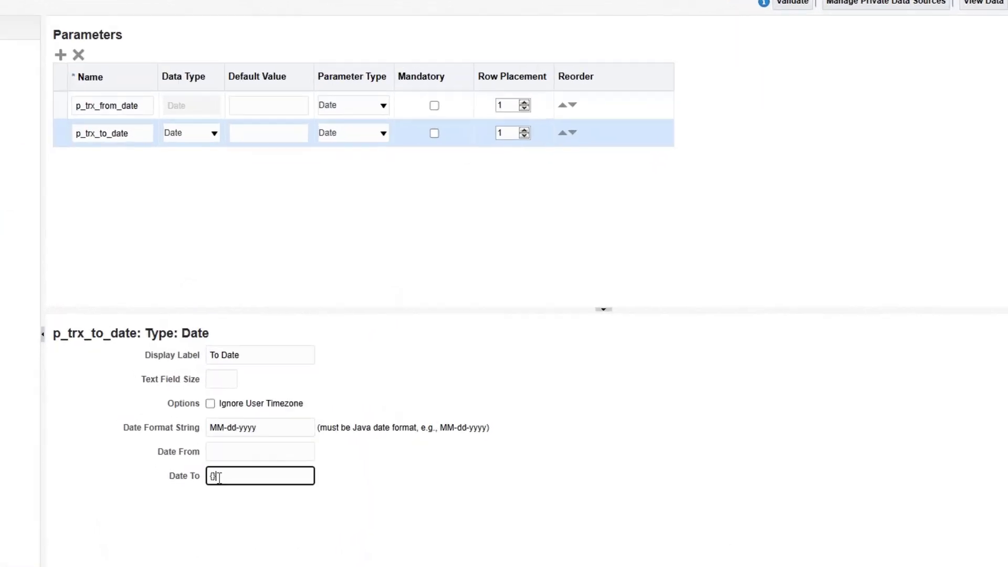
type("{$$")
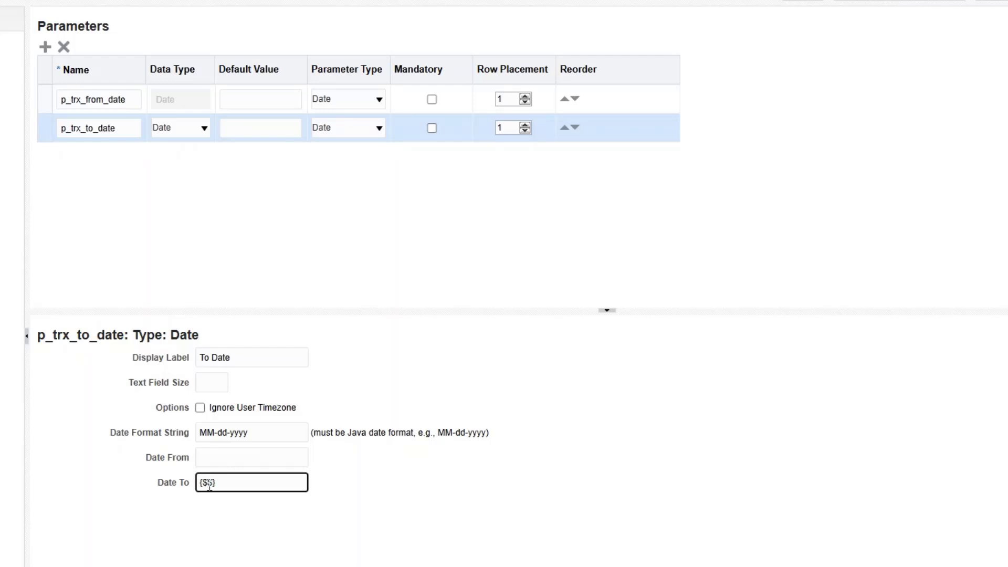
type("SYSDATE(")
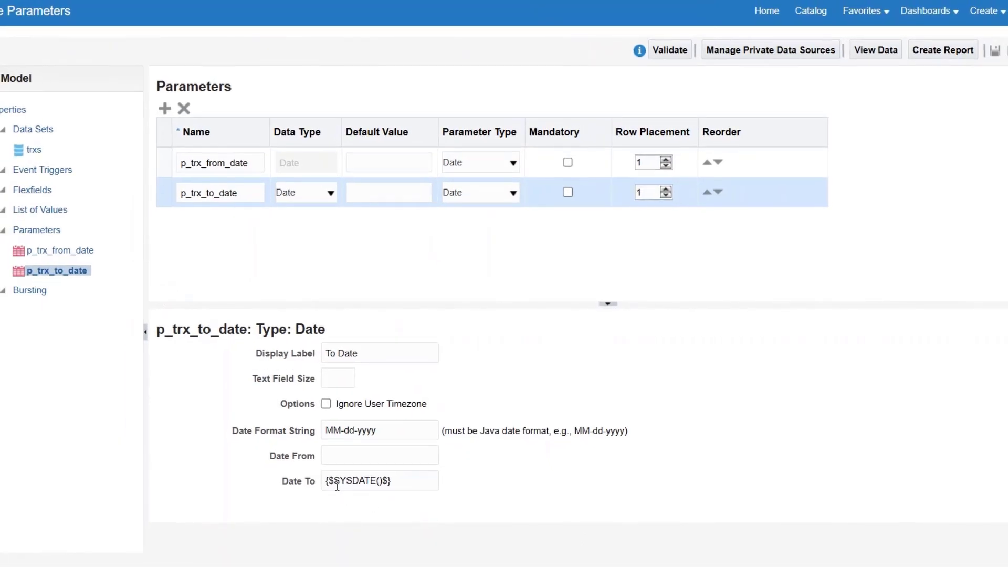
left_click(379, 480)
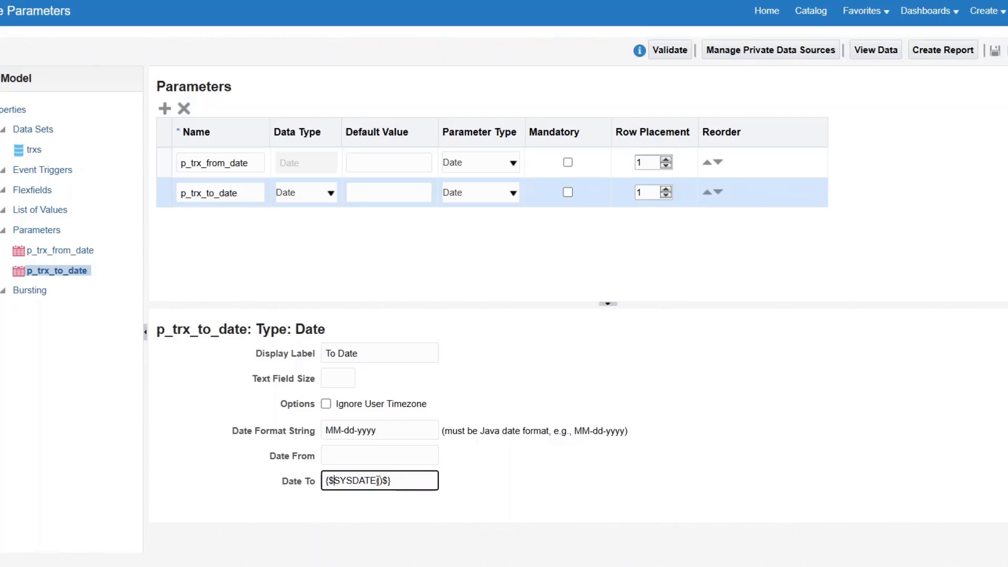
key("ctrl+minus")
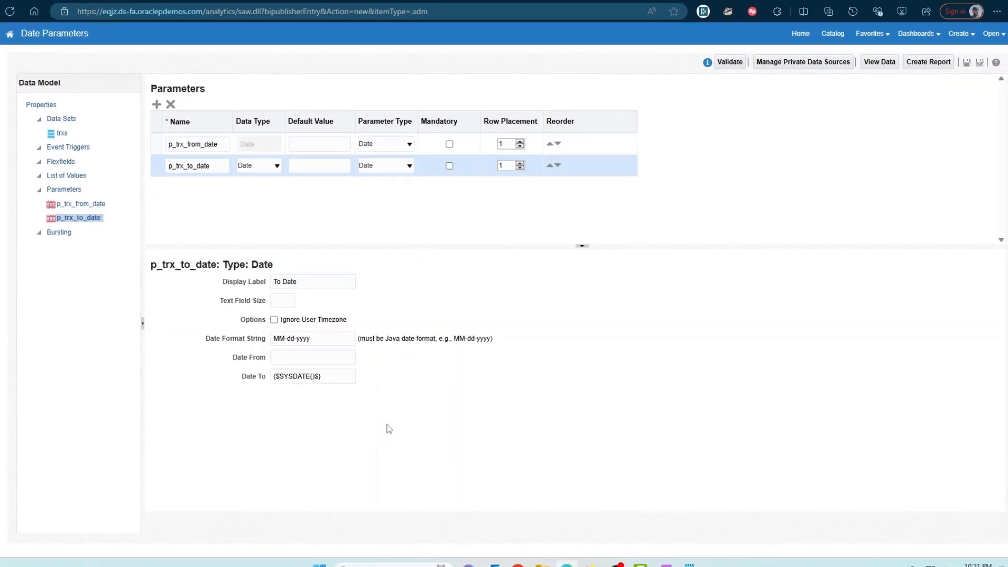
- Save the data model, preview the data and dismiss the day-not-selected warning from the To Date calendar
left_click(966, 62)
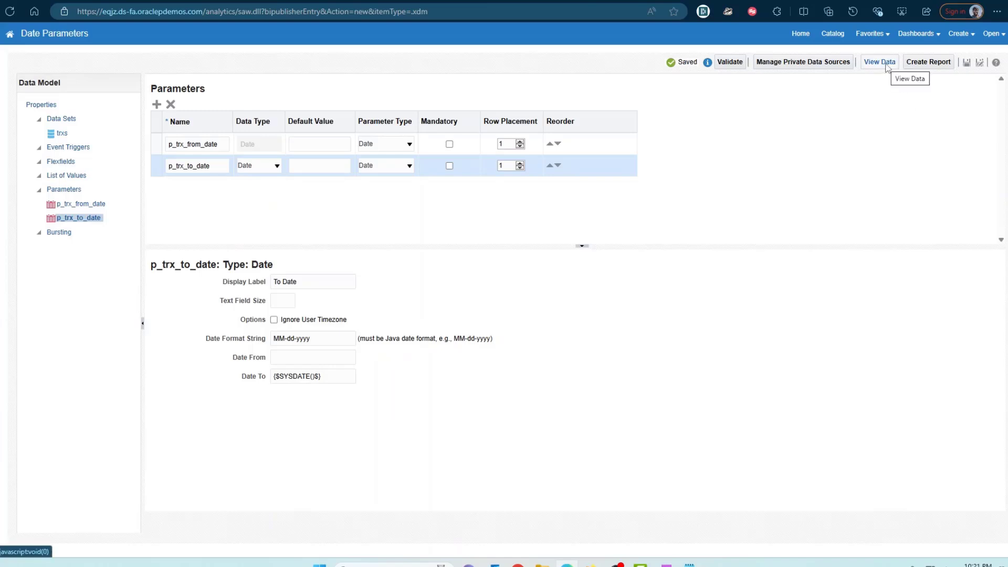
left_click(879, 62)
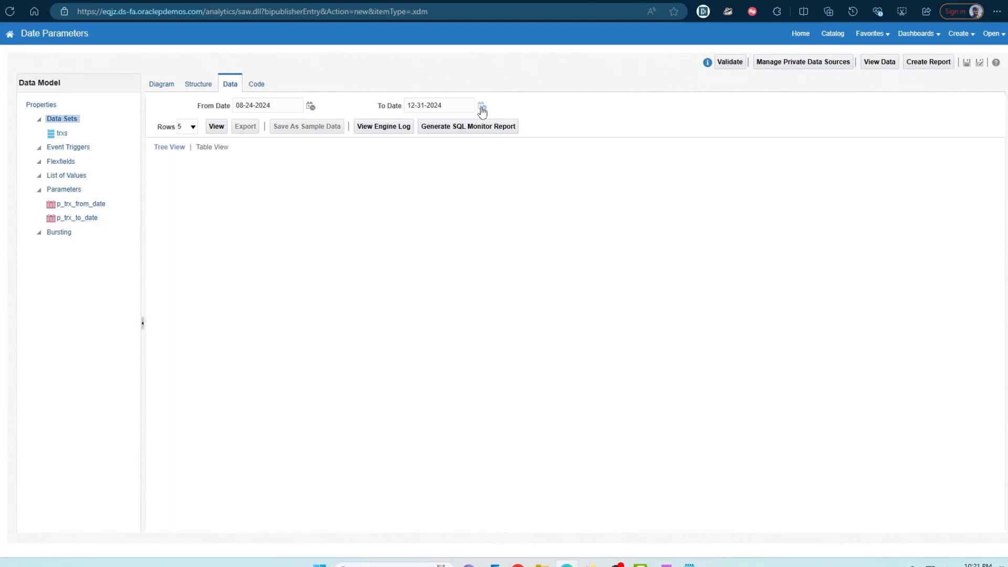
left_click(482, 106)
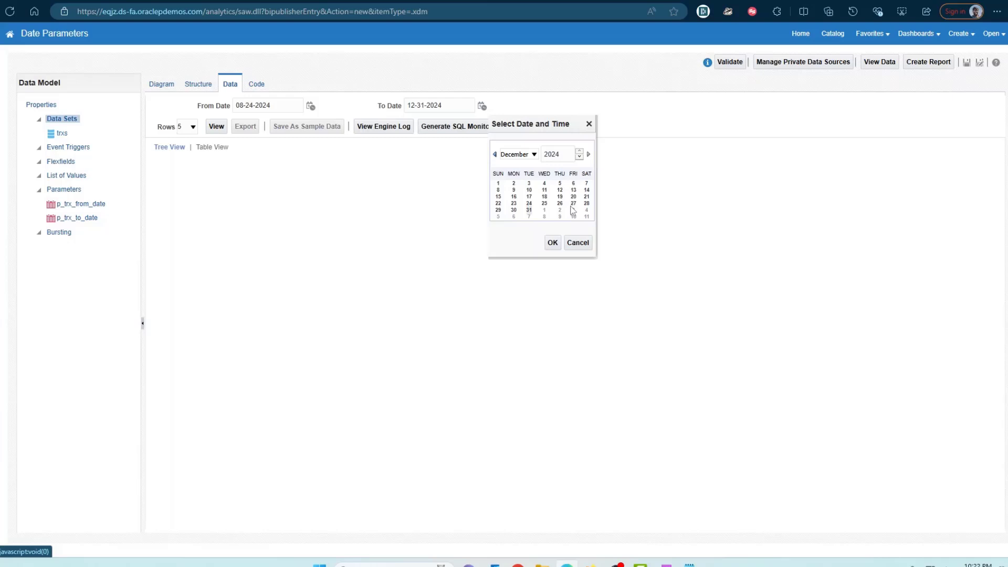
mouse_move(568, 210)
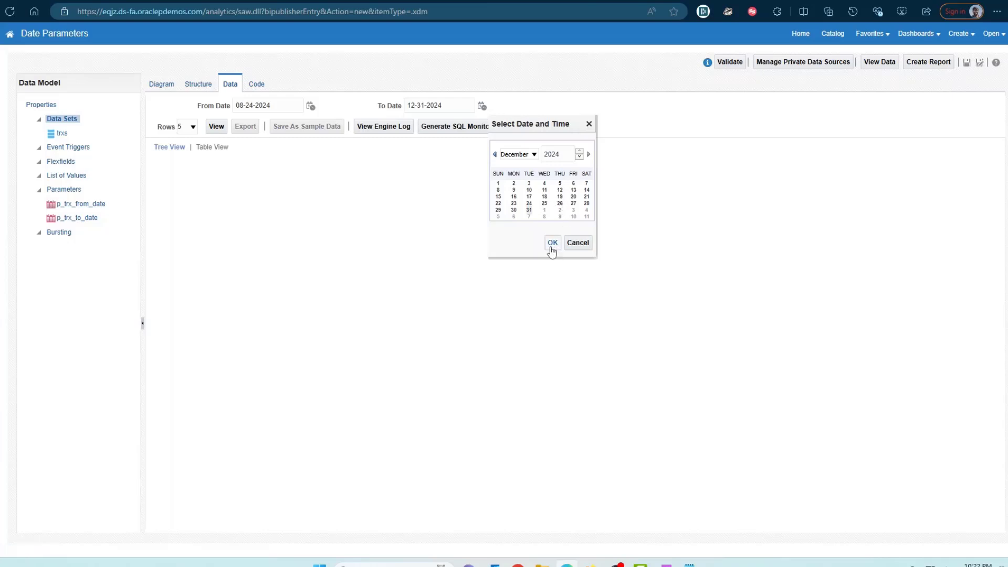
left_click(552, 243)
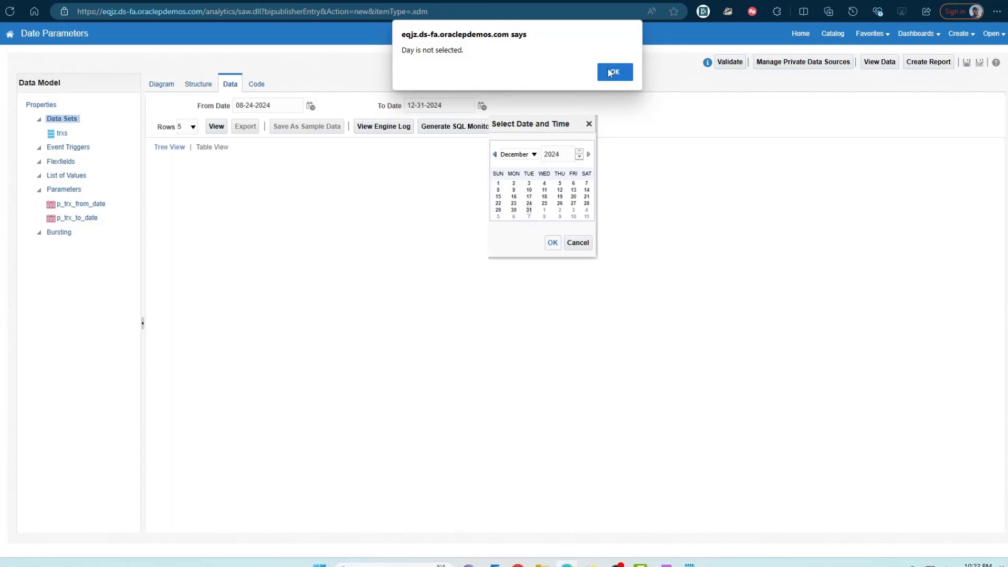
left_click(614, 73)
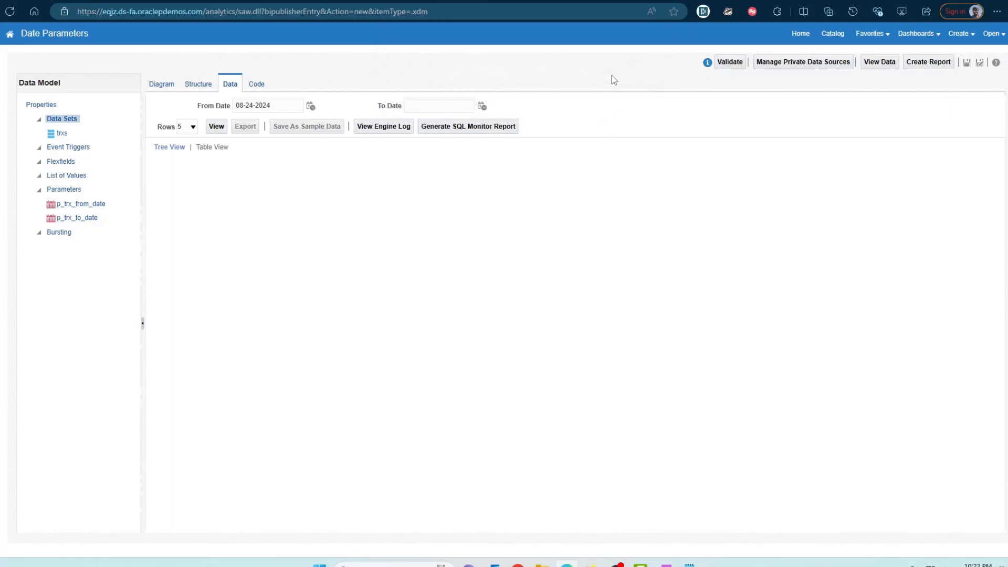
- Pick 24 October 2024 as the preview's To Date and close the date picker
left_click(482, 105)
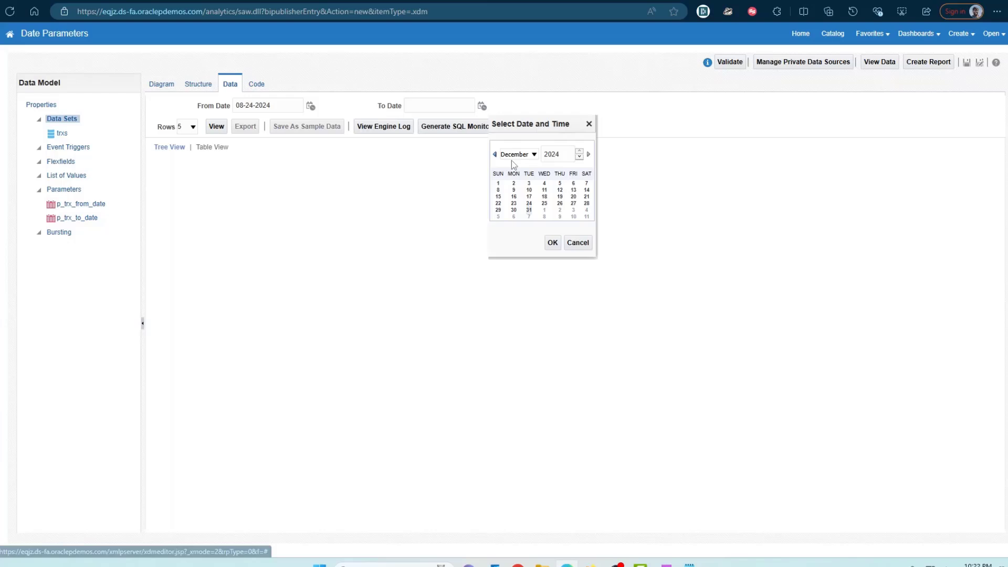
left_click(515, 154)
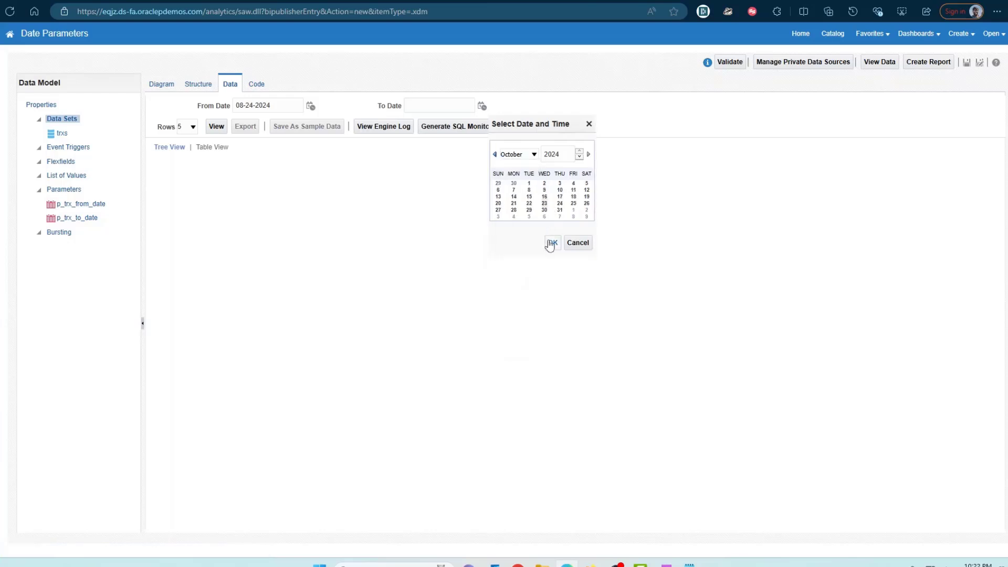
left_click(551, 243)
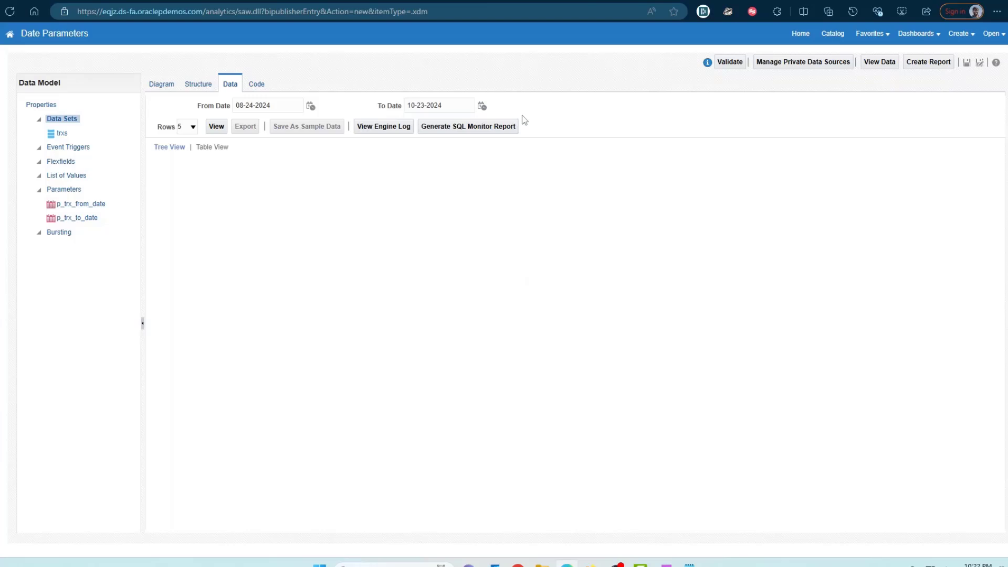
mouse_move(918, 466)
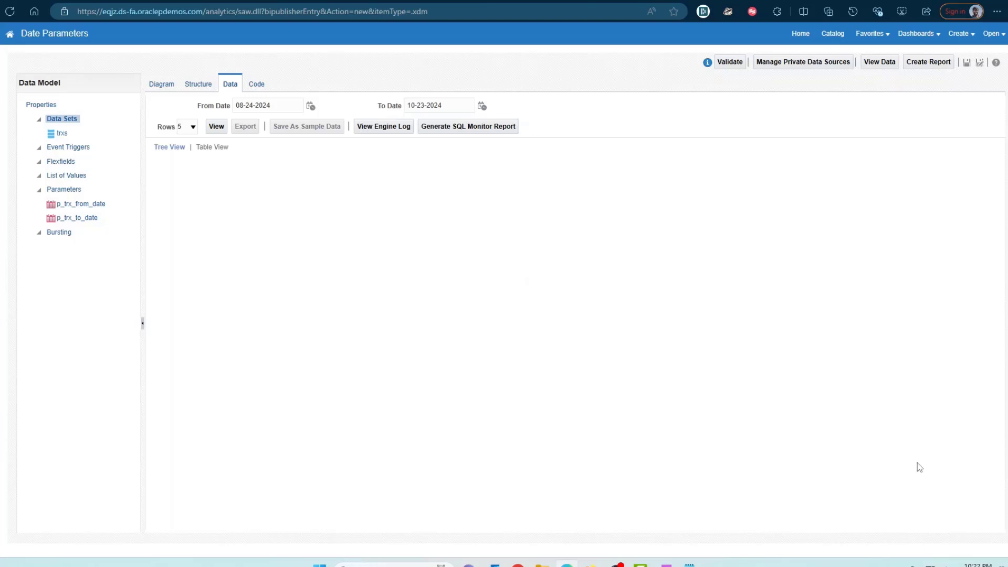
mouse_move(619, 273)
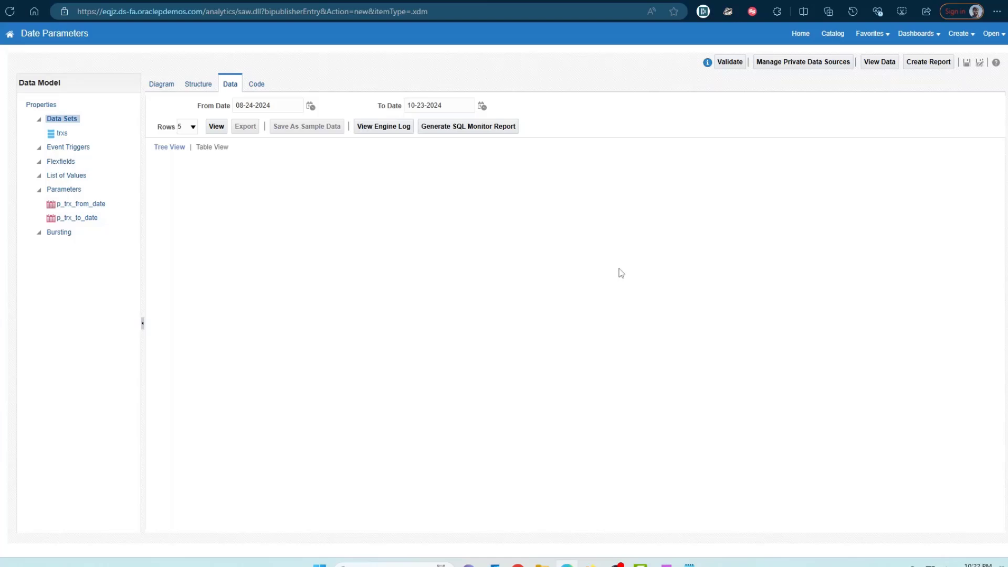
mouse_move(487, 117)
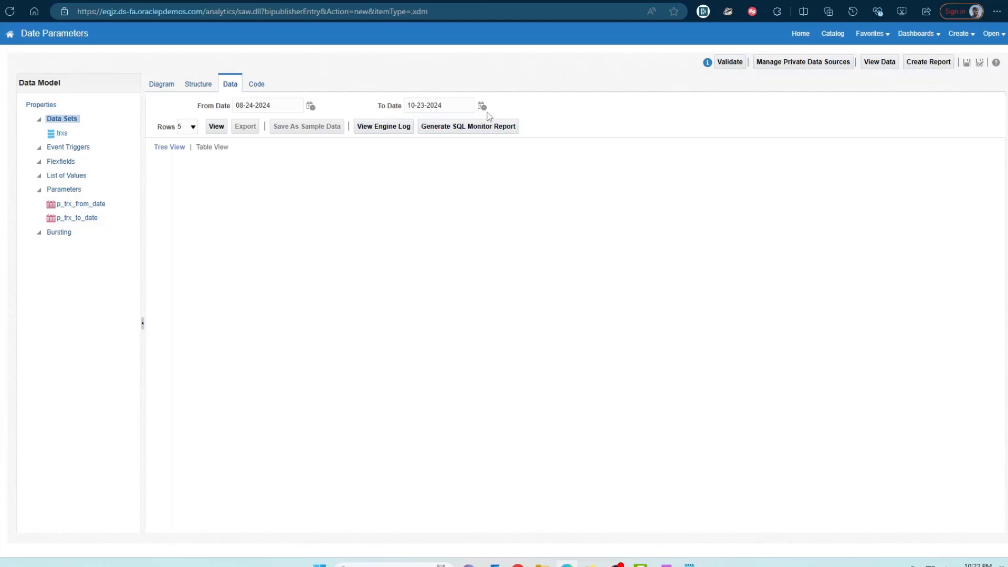
left_click(482, 105)
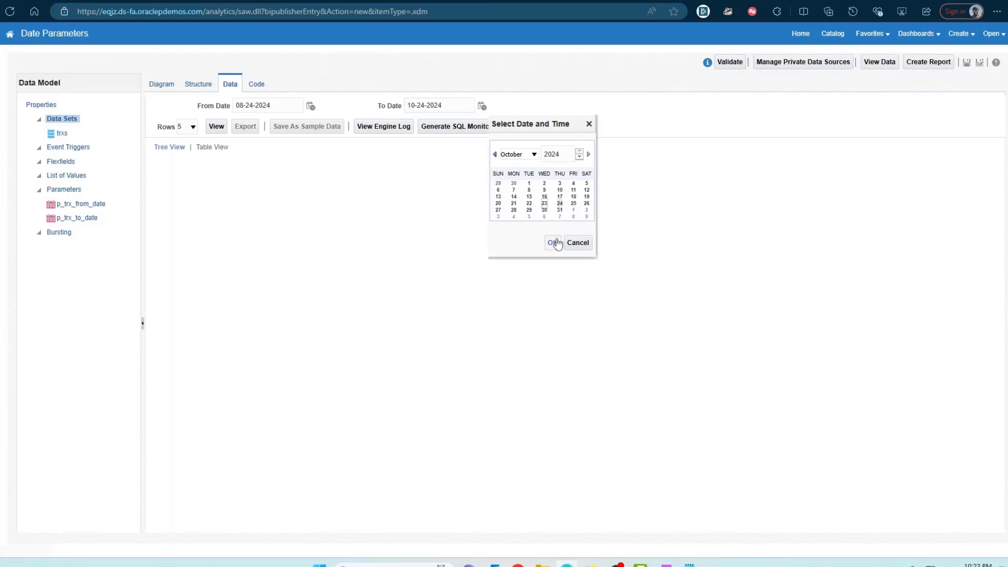
mouse_move(670, 235)
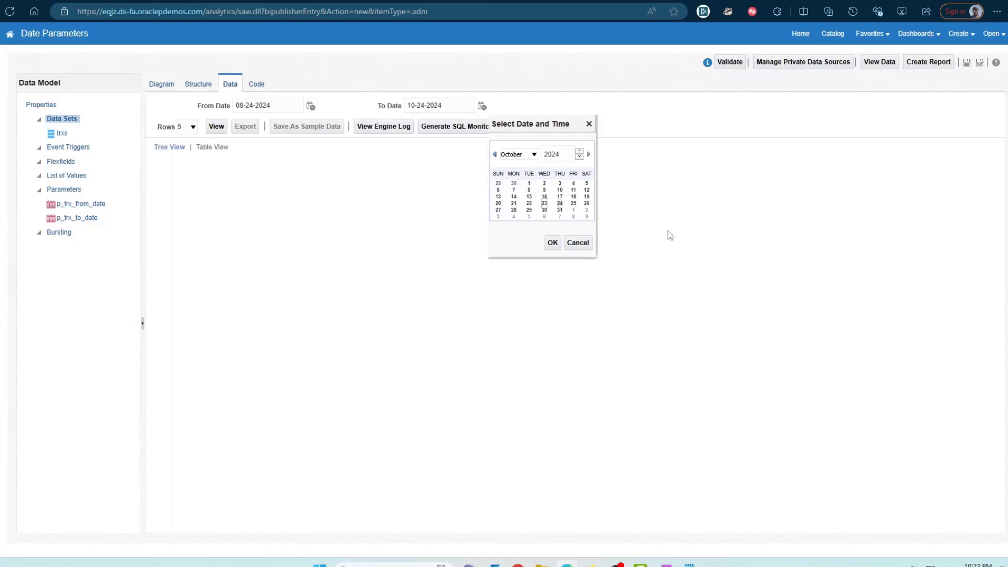
mouse_move(439, 283)
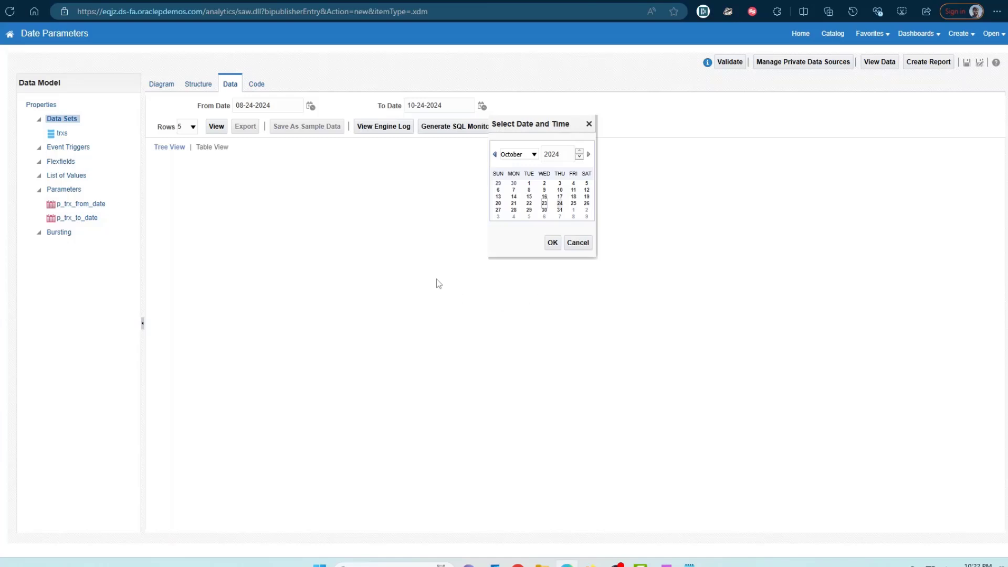
left_click(577, 245)
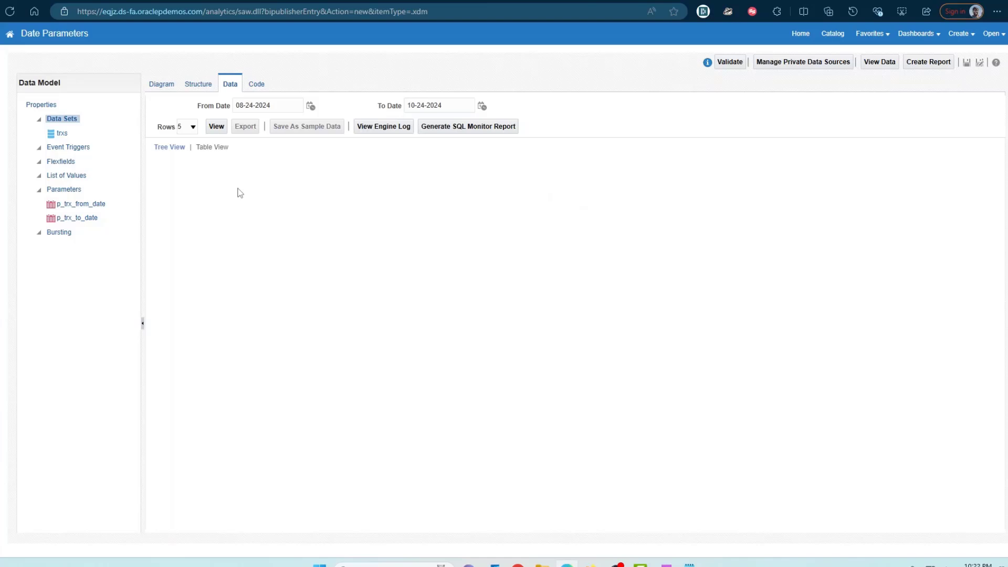
mouse_move(344, 195)
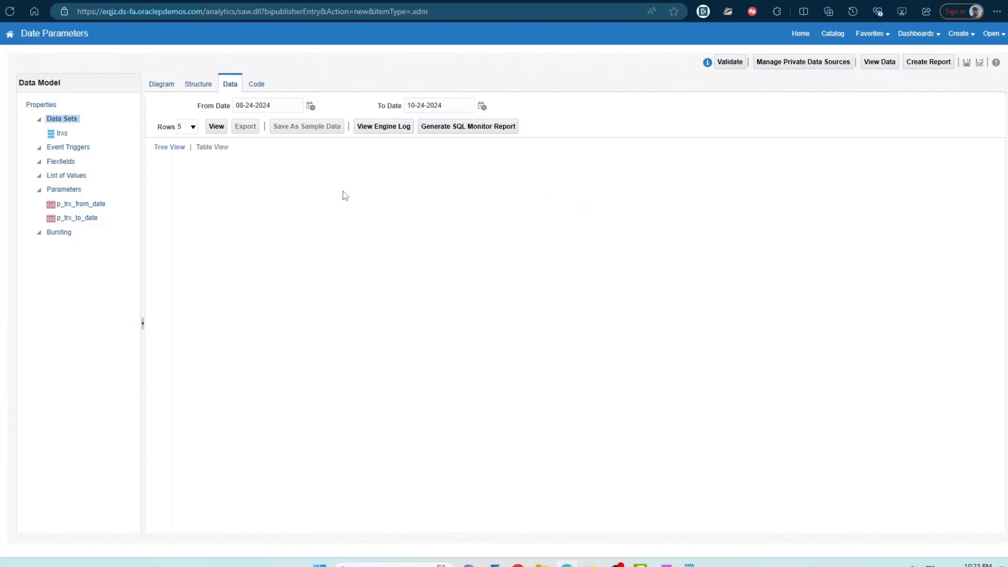
- Set the Date To limit of p_trx_from_date to {$SYSDATE()-1$}
left_click(79, 217)
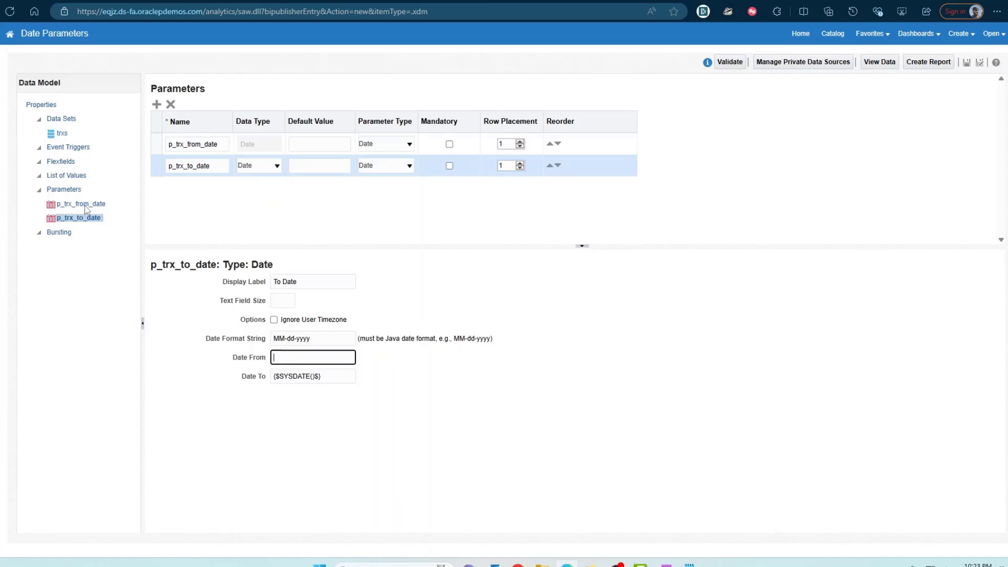
left_click(81, 204)
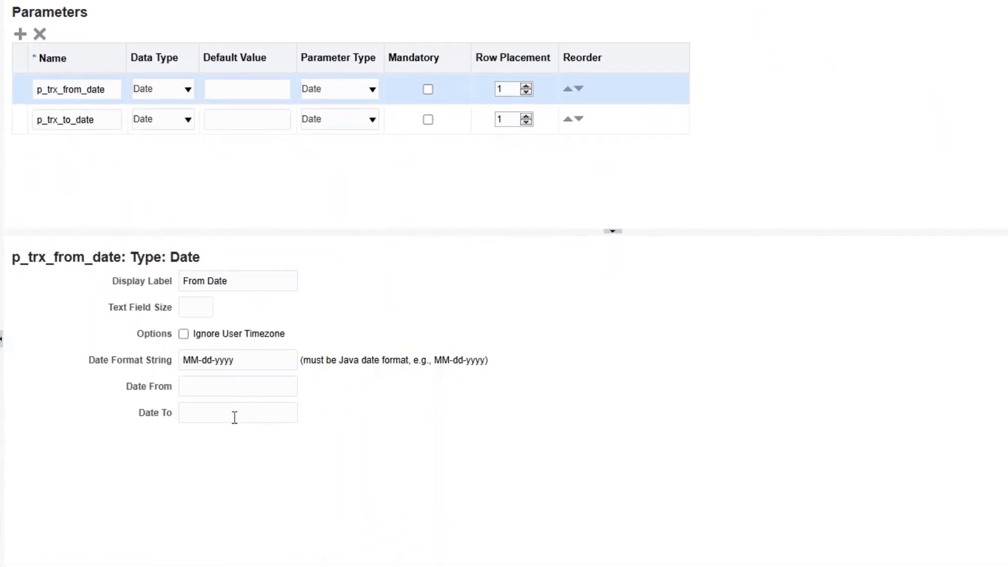
left_click(237, 412)
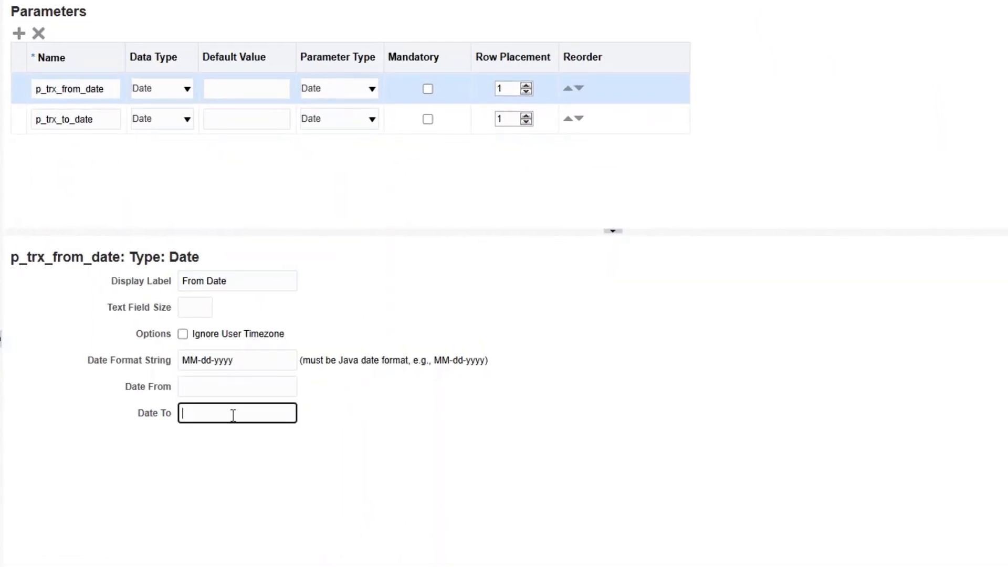
type("{$SYSDATE()$}")
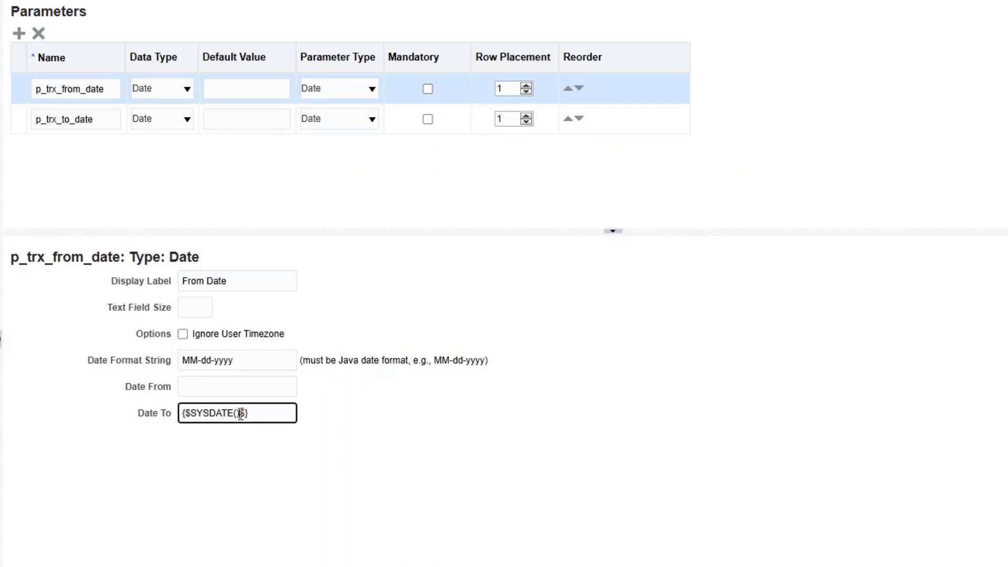
type("7")
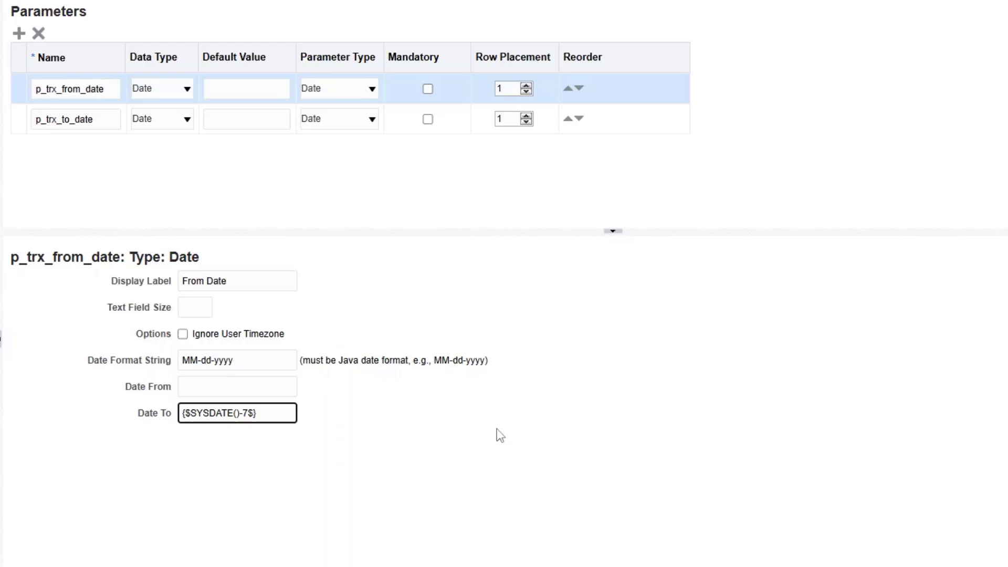
type("{$SYSDATE()-1$}")
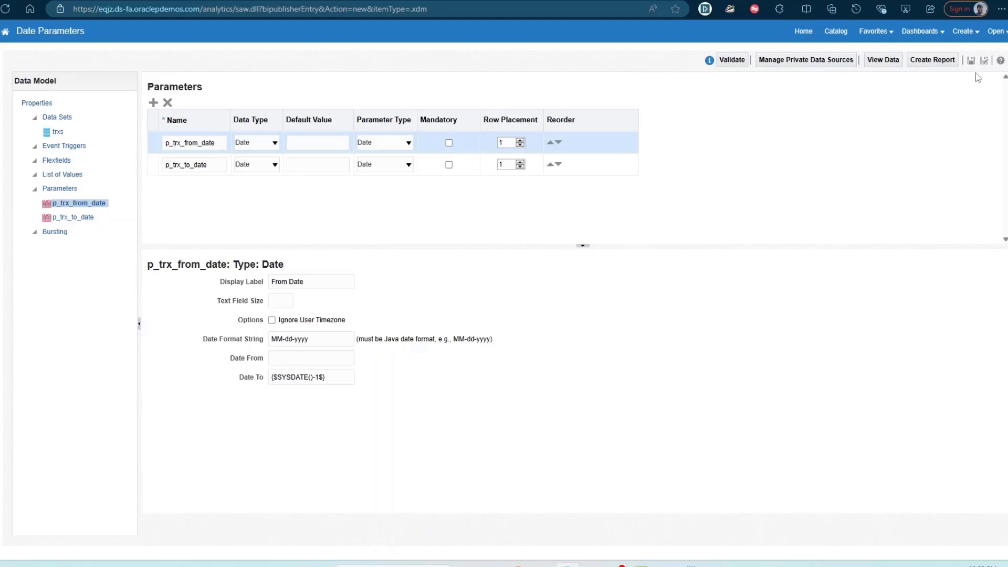
- Save the data model and set the preview's From Date to 10-23-2024
left_click(973, 60)
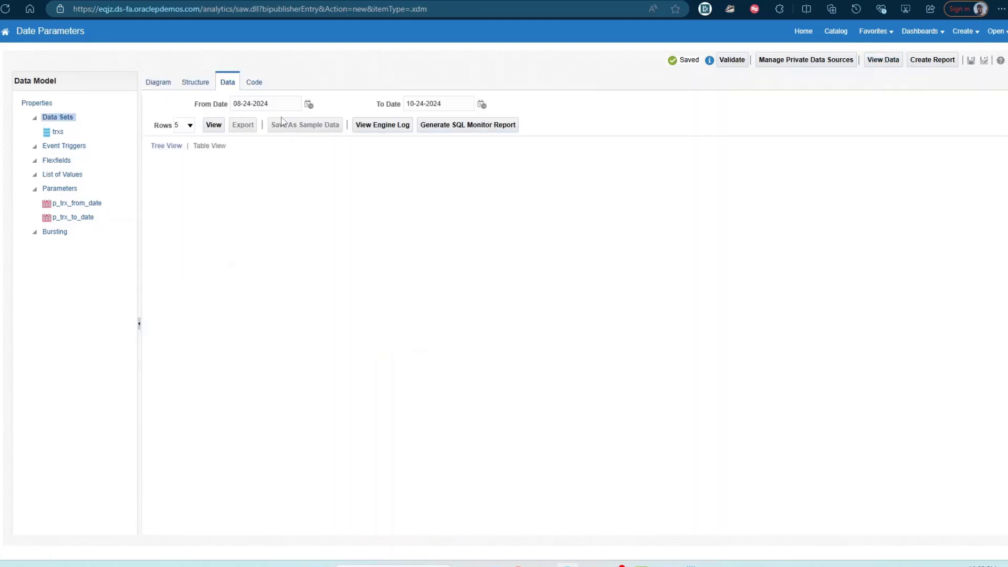
left_click(308, 104)
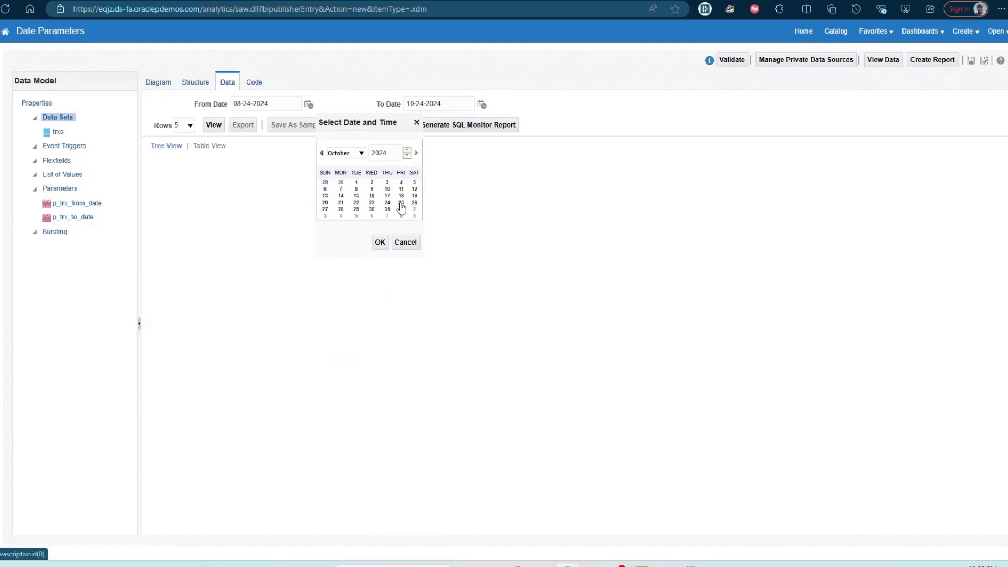
mouse_move(389, 205)
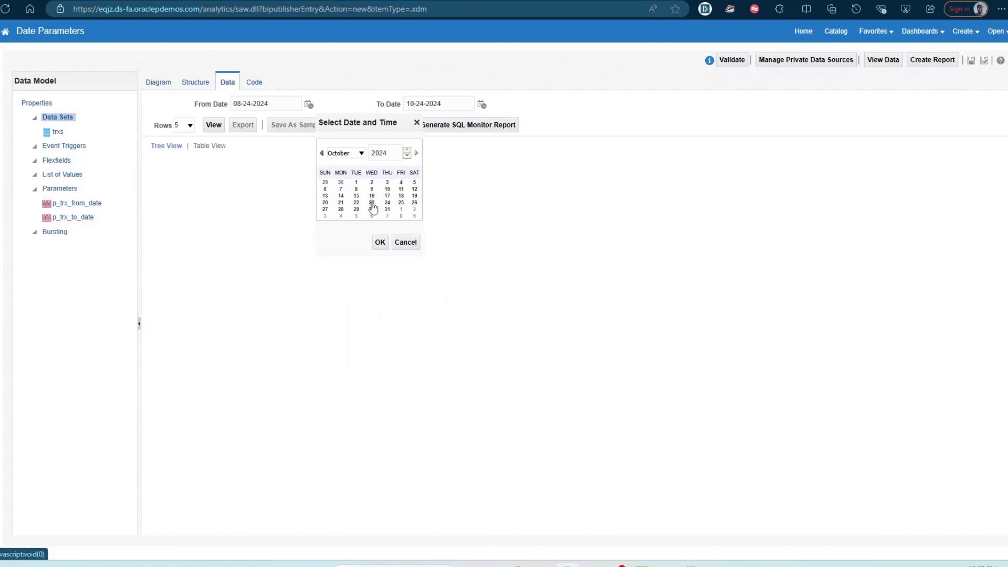
left_click(379, 242)
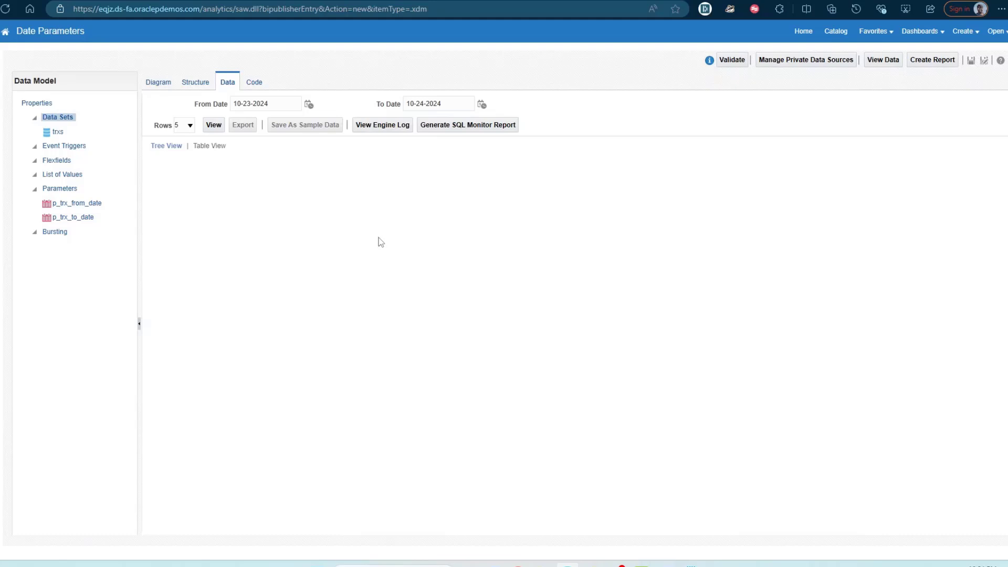
mouse_move(365, 235)
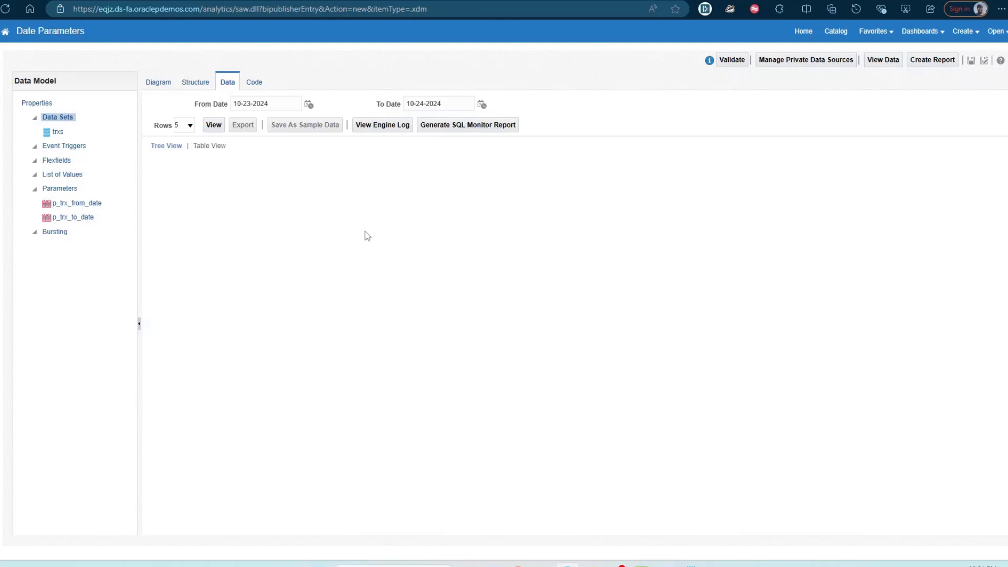
mouse_move(500, 308)
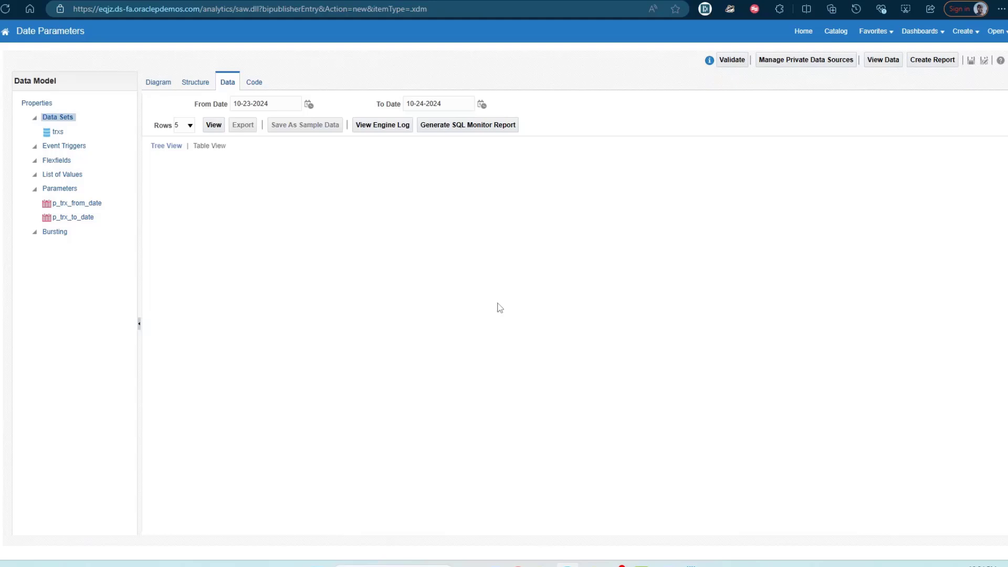
mouse_move(486, 294)
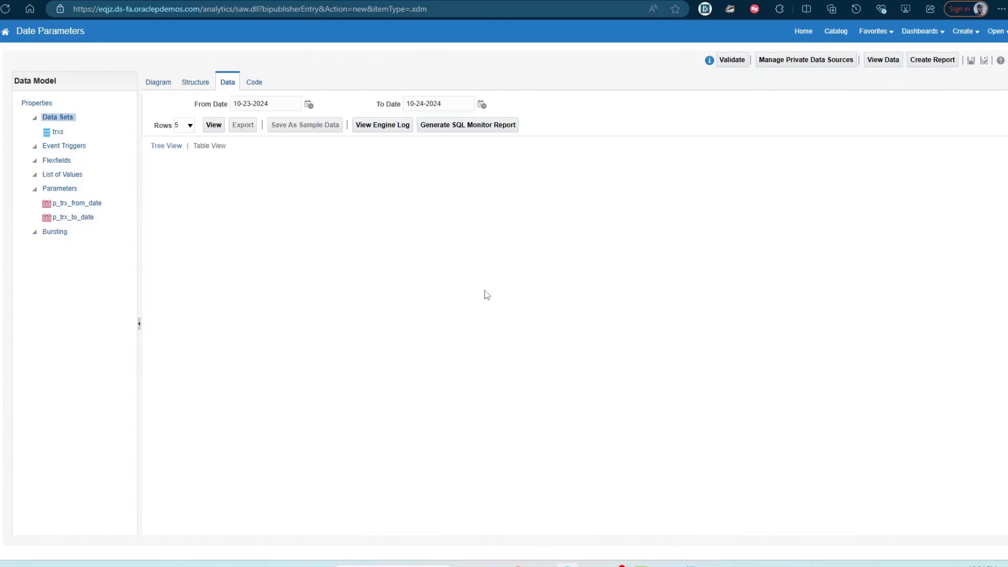
mouse_move(157, 96)
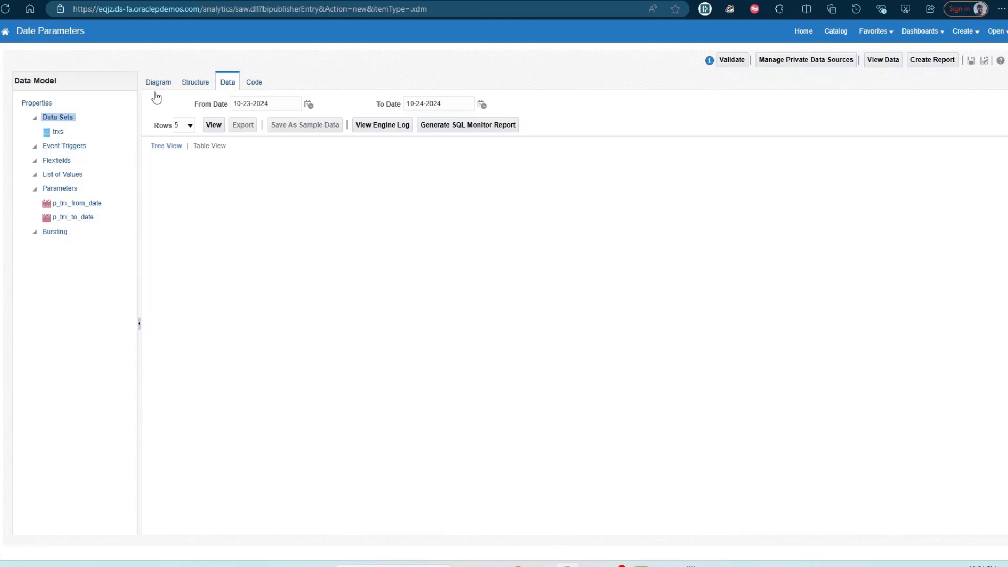
- Leave to the Catalog, reopen the Date Parameters model and preview its data with the default dates
left_click(59, 188)
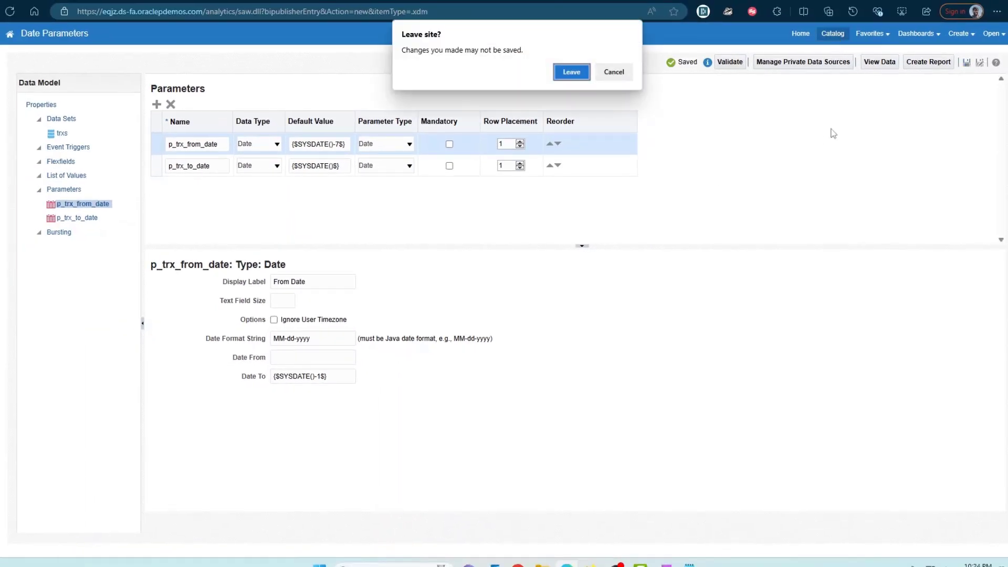
left_click(612, 72)
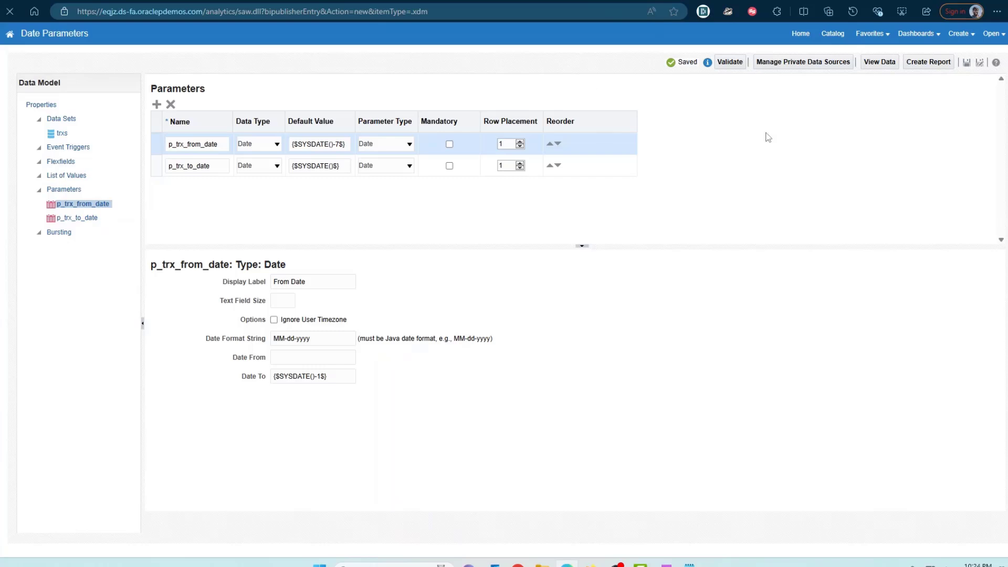
left_click(833, 33)
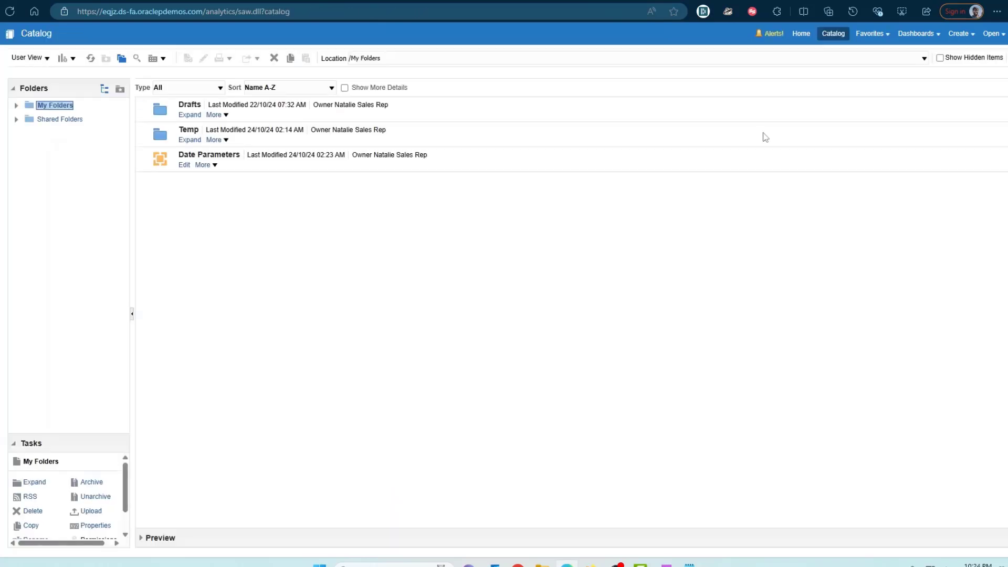
left_click(184, 165)
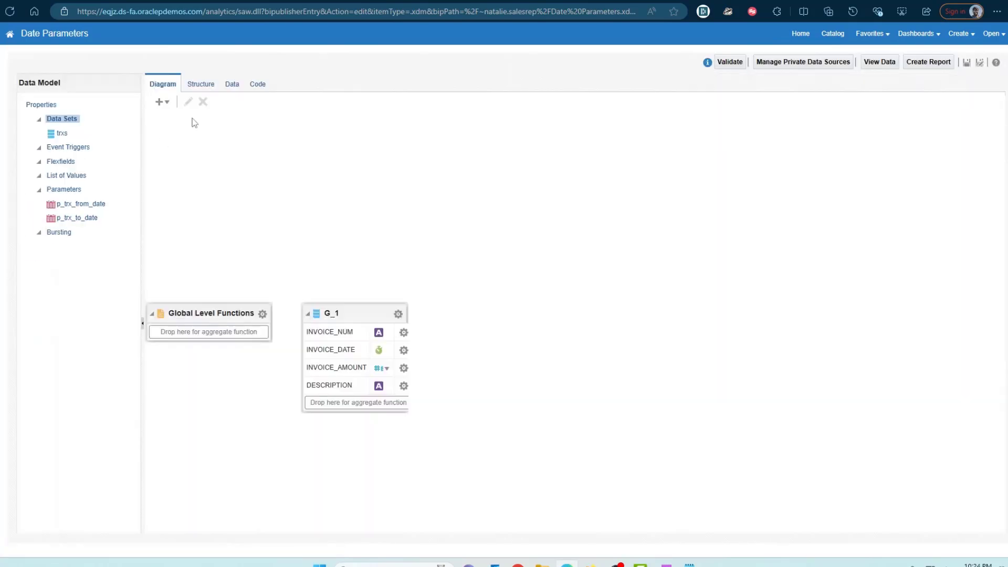
left_click(231, 85)
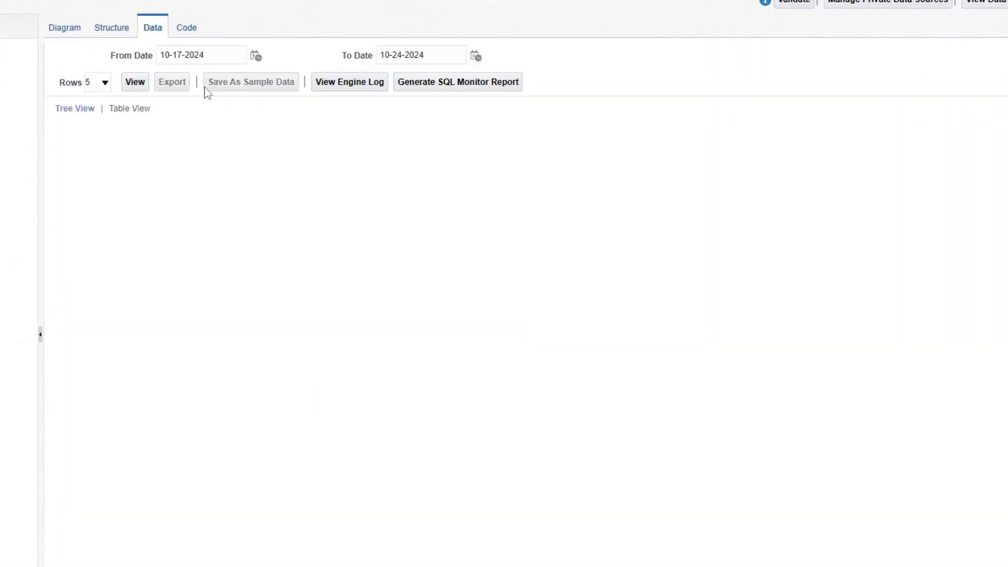